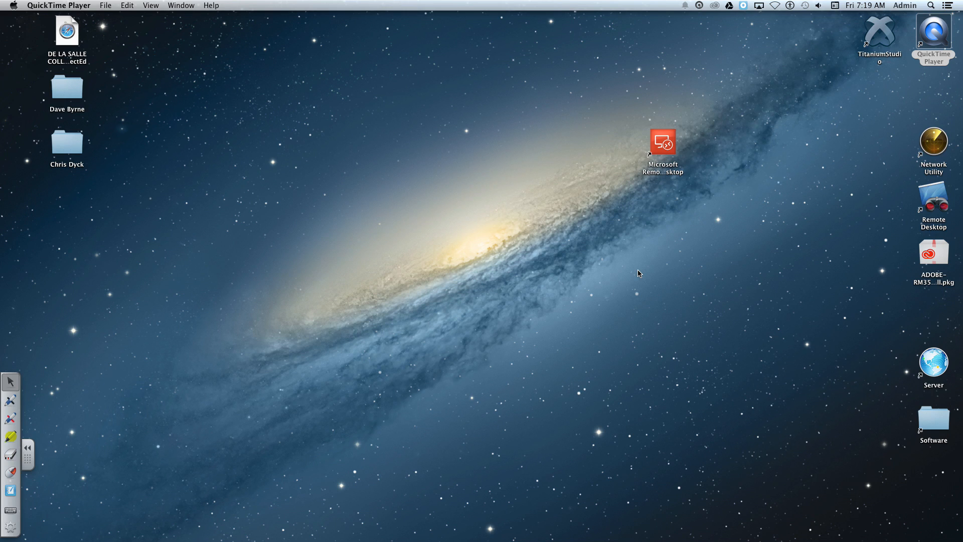
pyautogui.moveTo(929, 11)
pyautogui.write('texted')
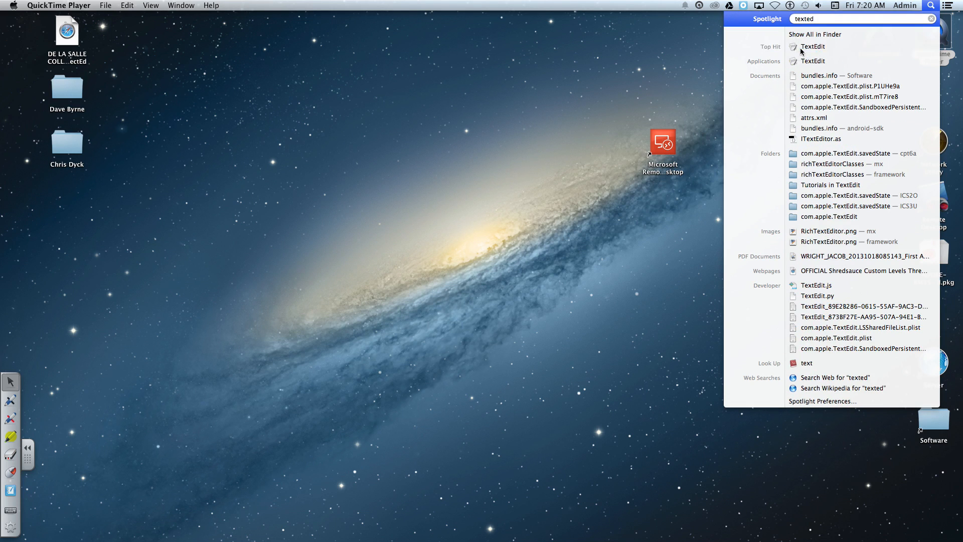
# Launch TextEdit from the search results and browse the File, View and TextEdit menus
pyautogui.click(813, 47)
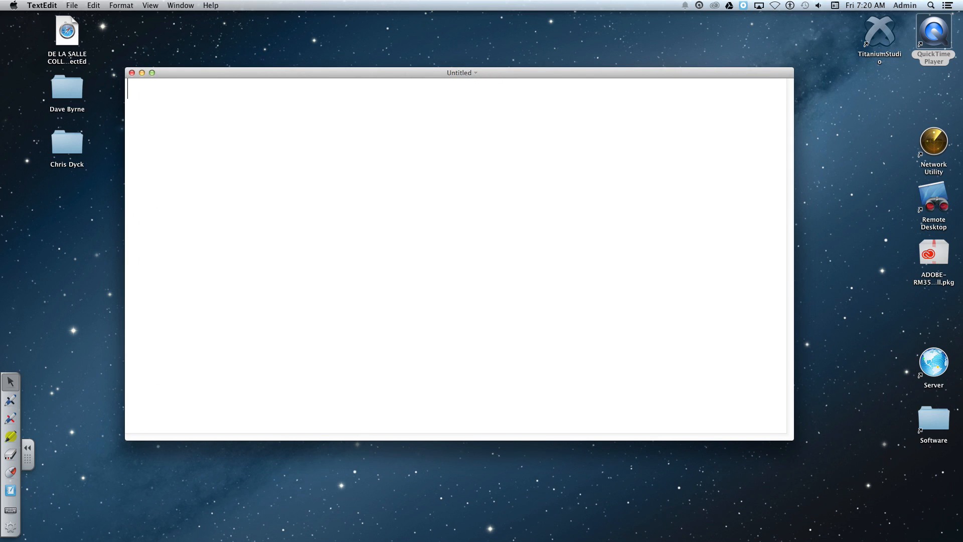
pyautogui.click(72, 5)
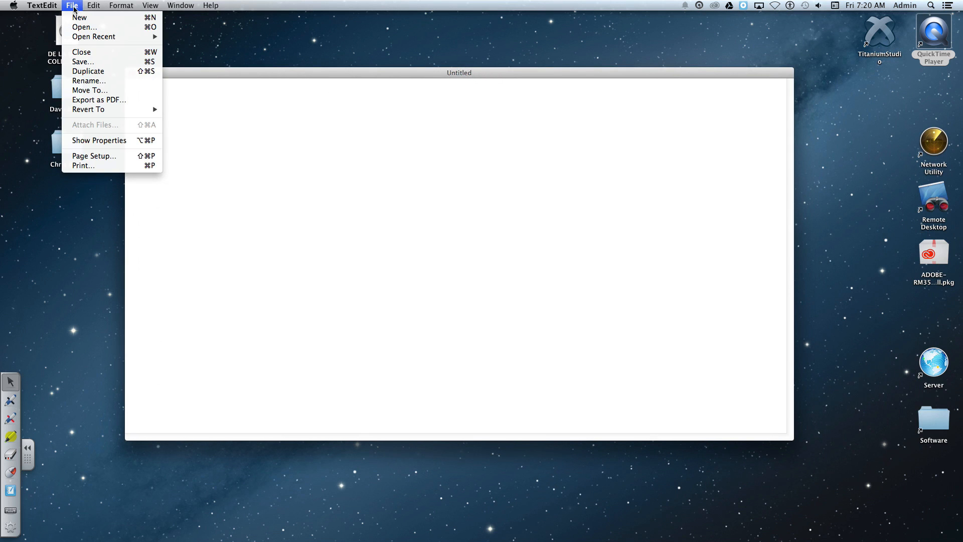
pyautogui.click(151, 5)
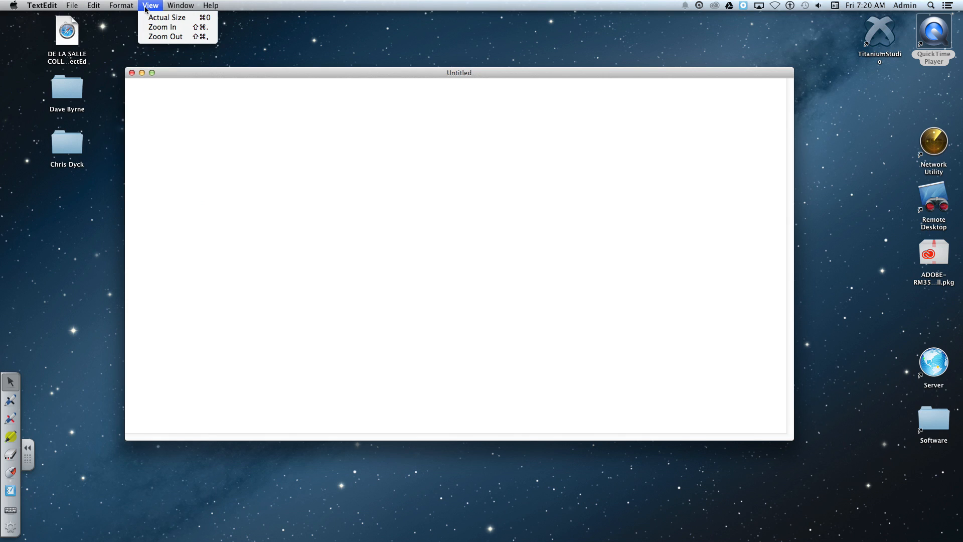
pyautogui.click(42, 5)
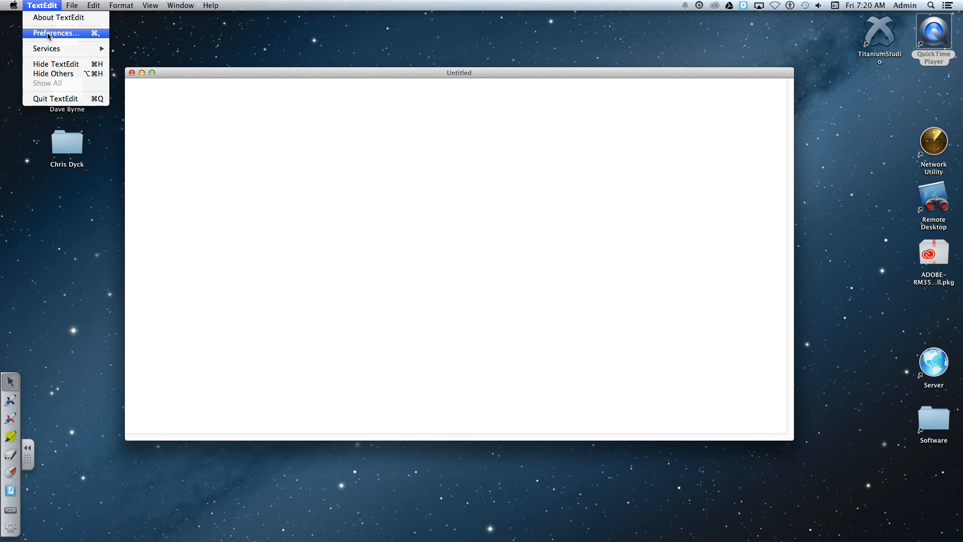
# In Preferences, set new documents to Plain text format
pyautogui.click(55, 34)
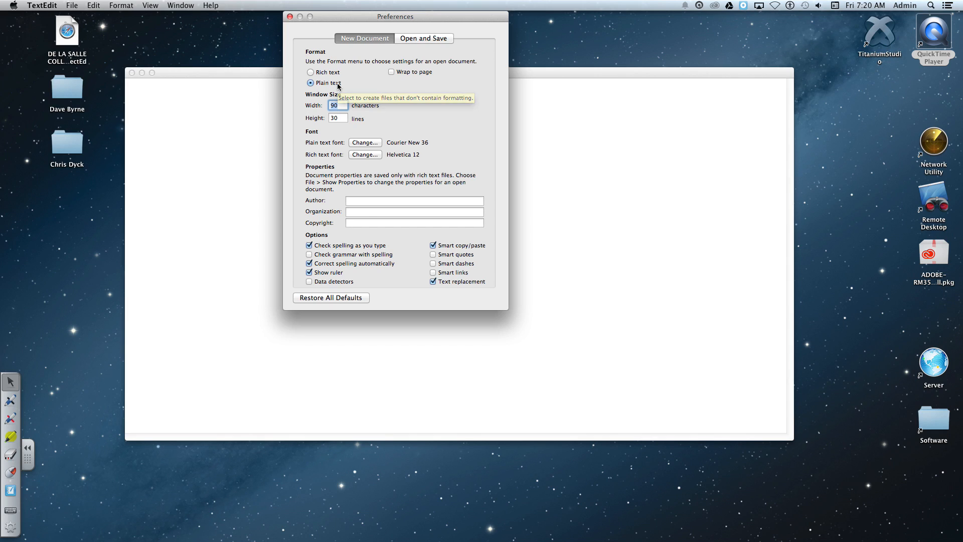
pyautogui.moveTo(337, 86)
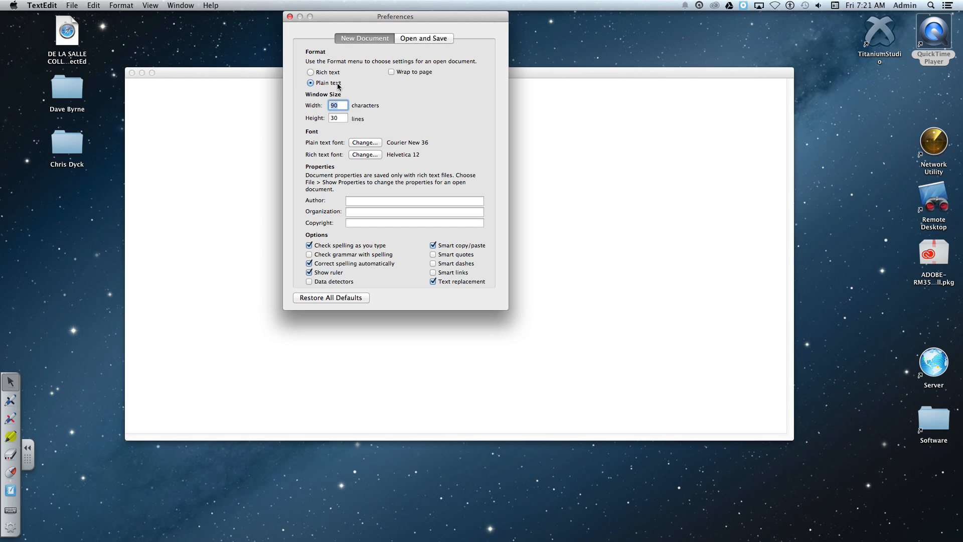
pyautogui.moveTo(333, 139)
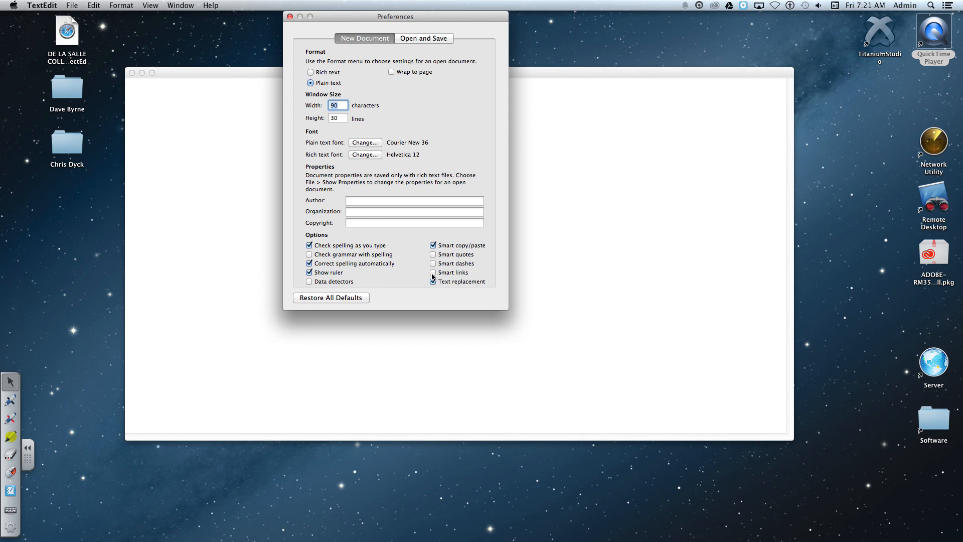
pyautogui.click(433, 281)
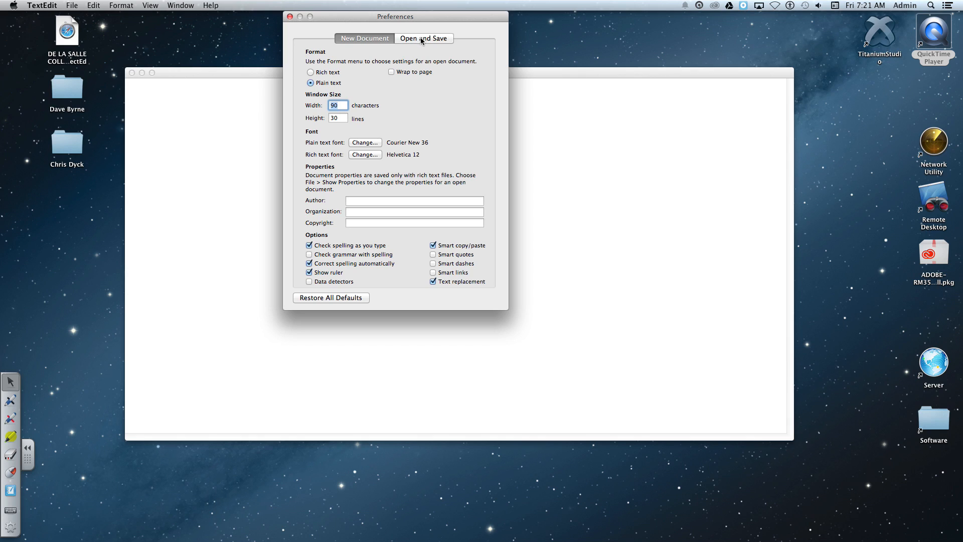
pyautogui.click(424, 38)
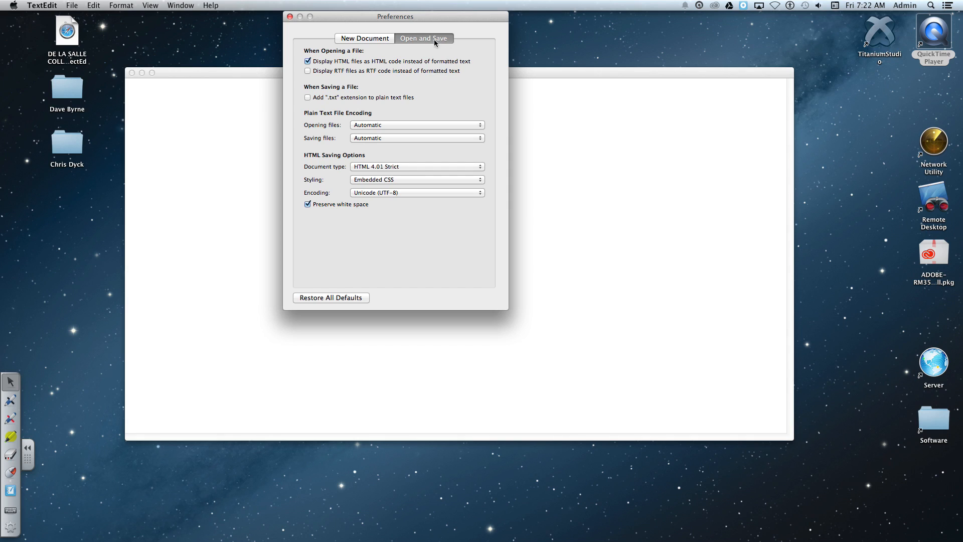
pyautogui.click(364, 38)
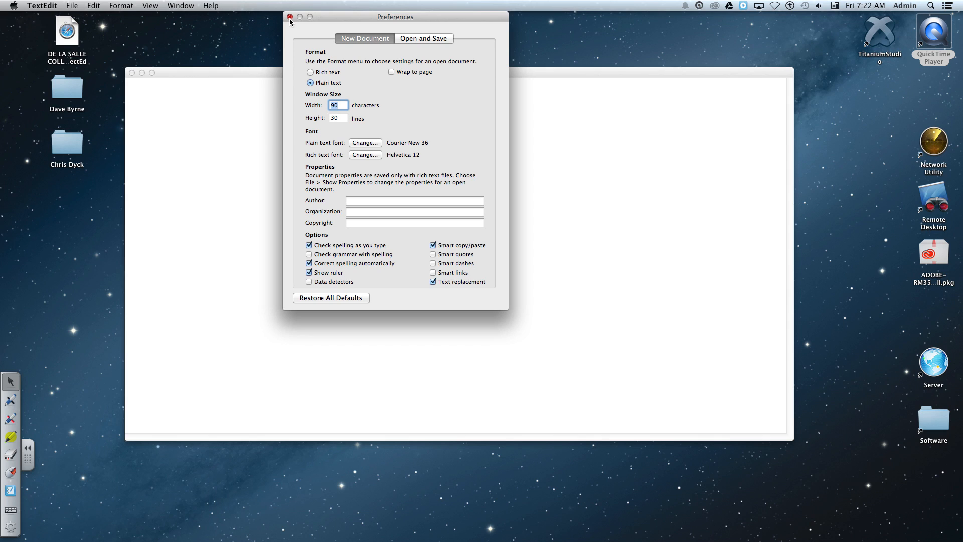
# Close Preferences and place the insertion point in the blank untitled document
pyautogui.click(289, 17)
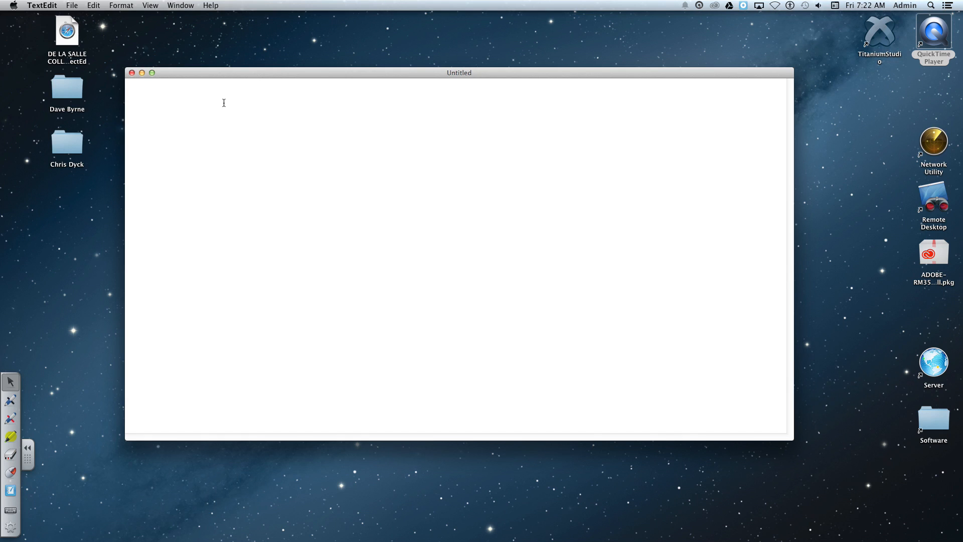
pyautogui.click(127, 90)
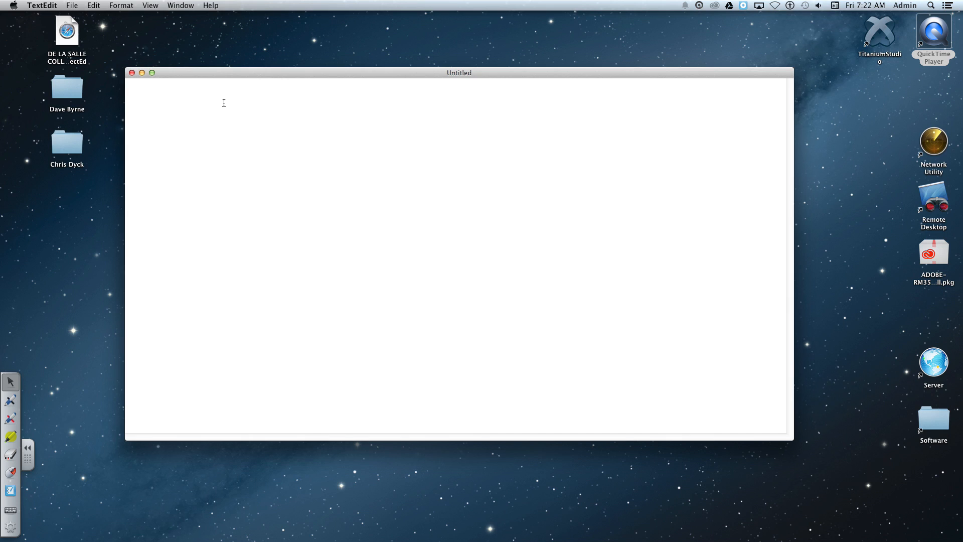
pyautogui.click(129, 89)
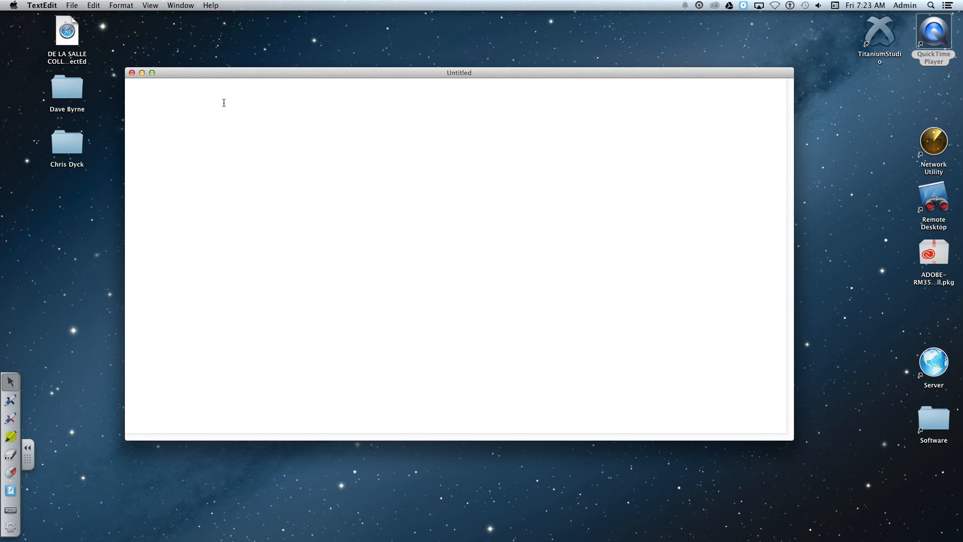
# Write the <html>, <head></head> and <body></body> skeleton with an empty line inside the body
pyautogui.write('<html>')
pyautogui.write('</')
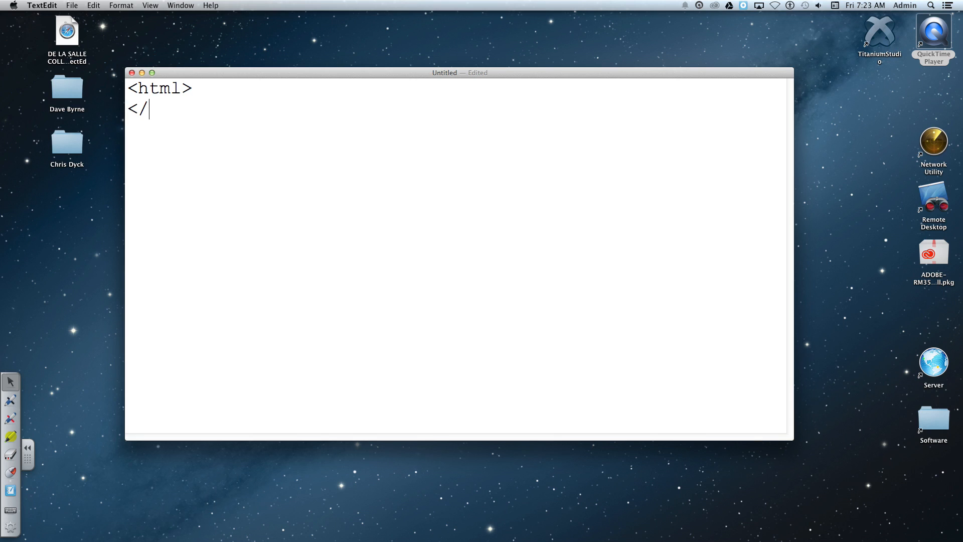
pyautogui.write('html>')
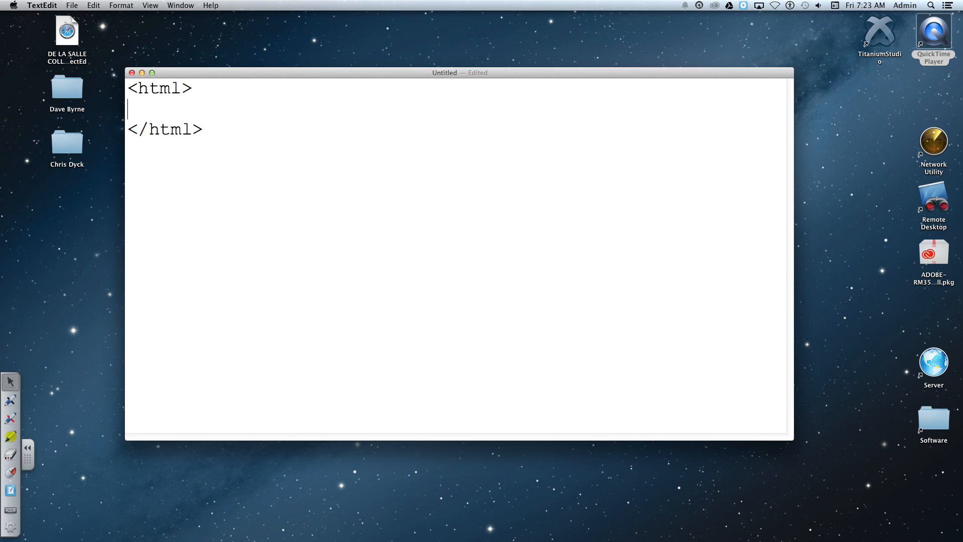
pyautogui.write('<')
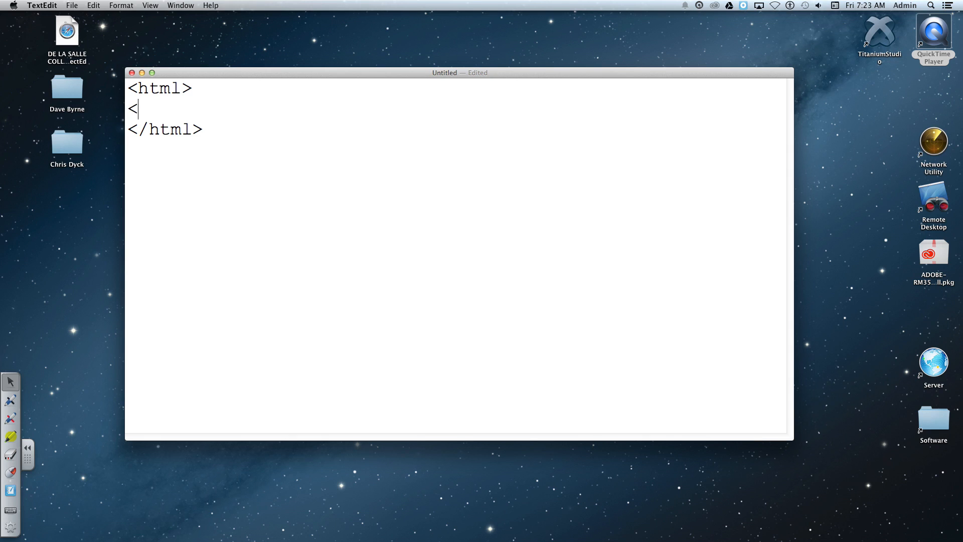
pyautogui.write('head>')
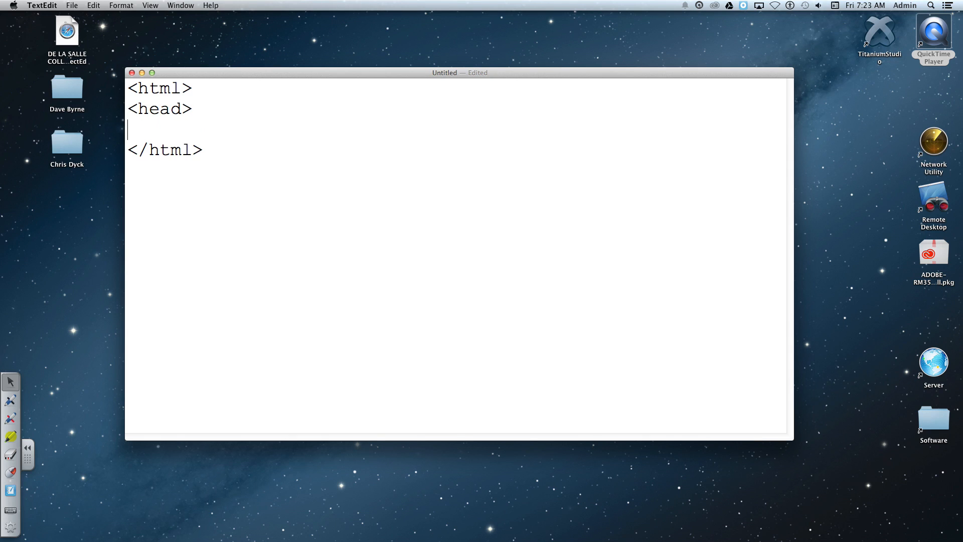
pyautogui.write('</head')
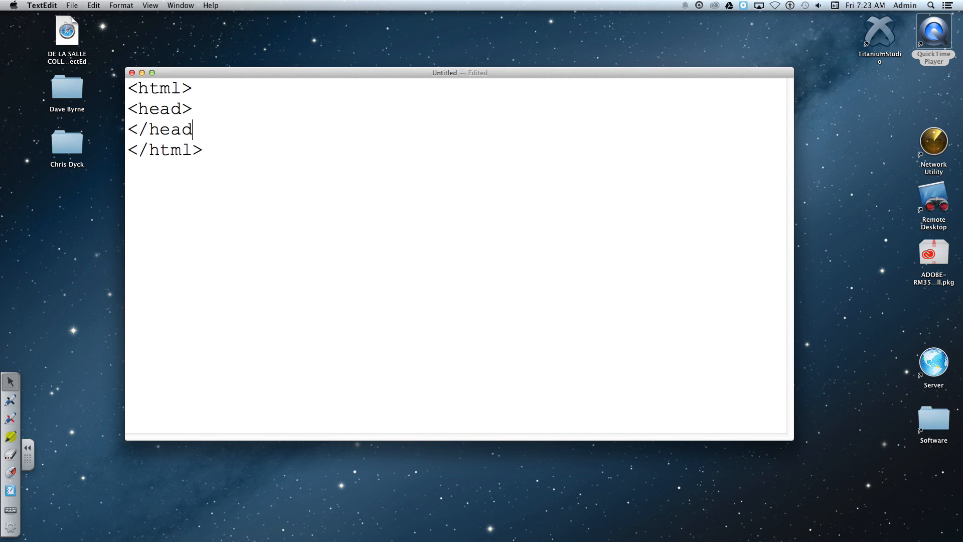
pyautogui.write('>')
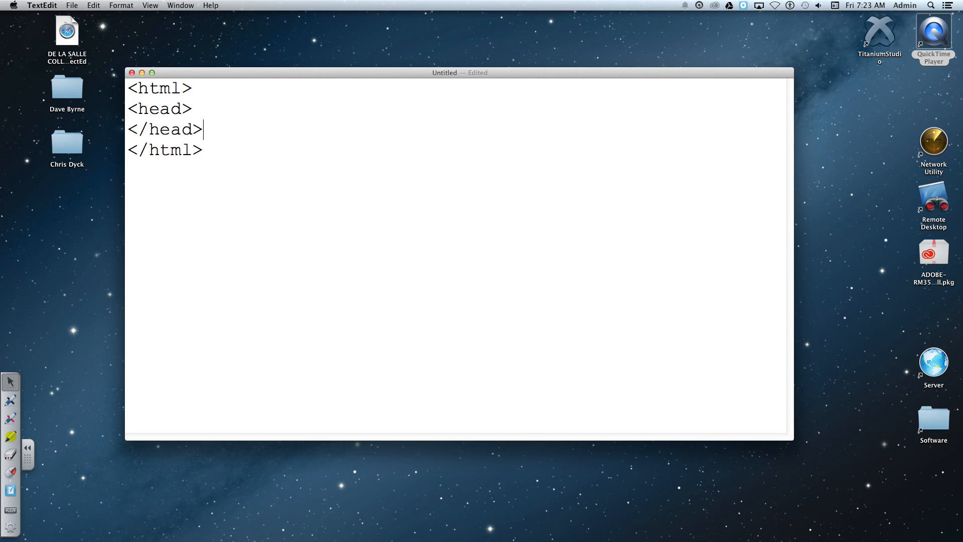
pyautogui.write('<body>')
pyautogui.write('</')
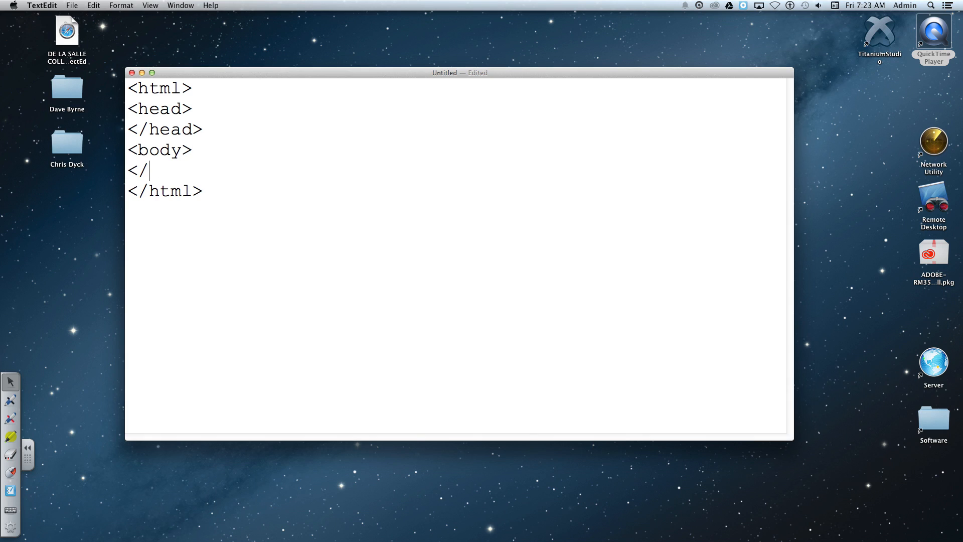
pyautogui.write('body>')
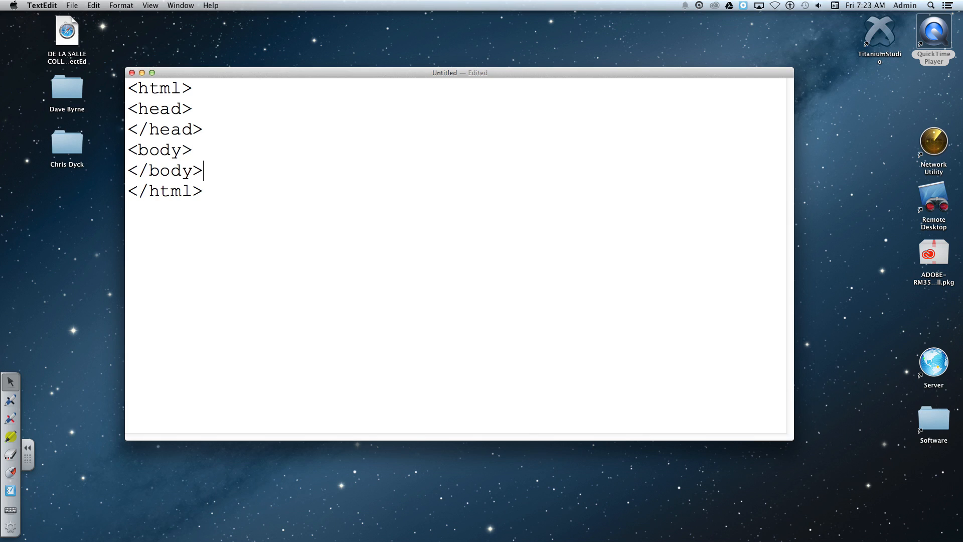
pyautogui.click(194, 149)
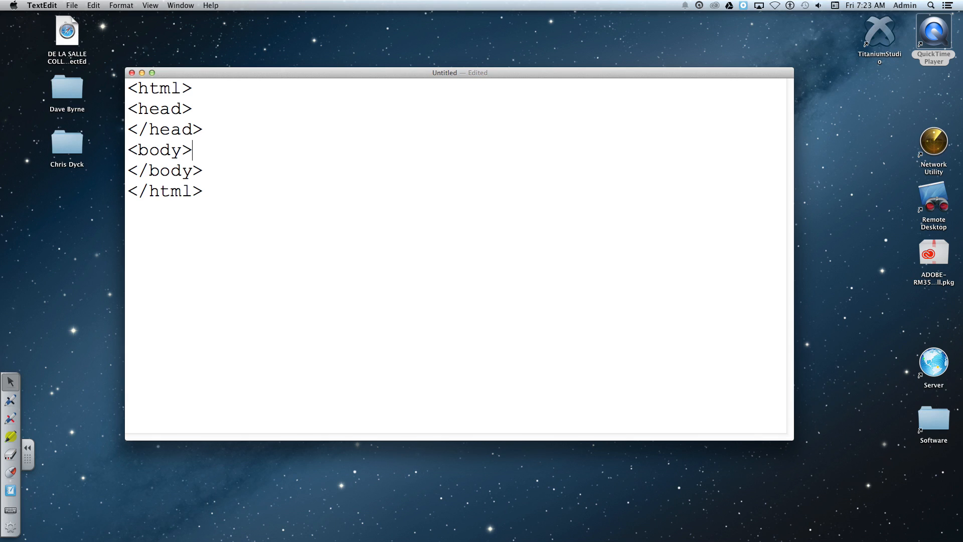
pyautogui.press('enter')
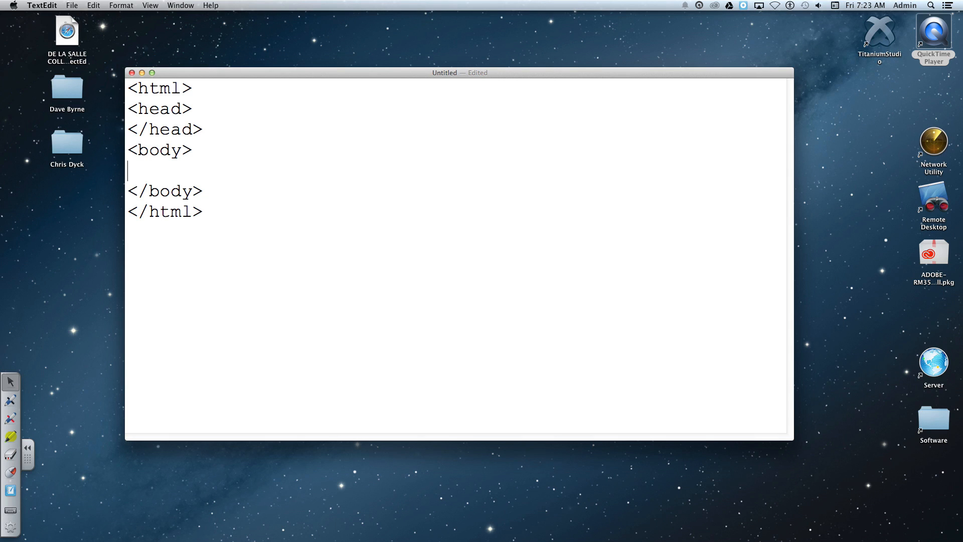
# Add <h1>This is a heading</h1> inside the body
pyautogui.write('<h1>')
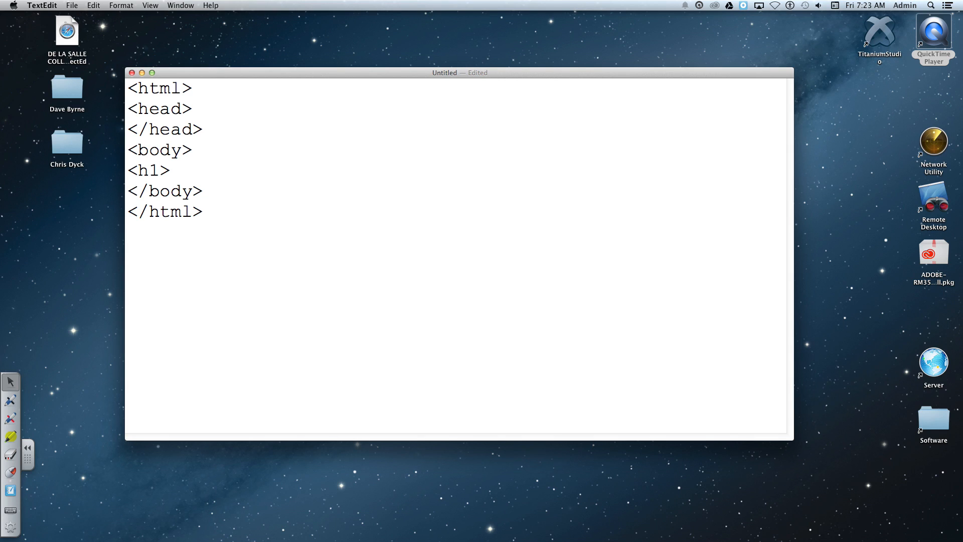
pyautogui.write('</')
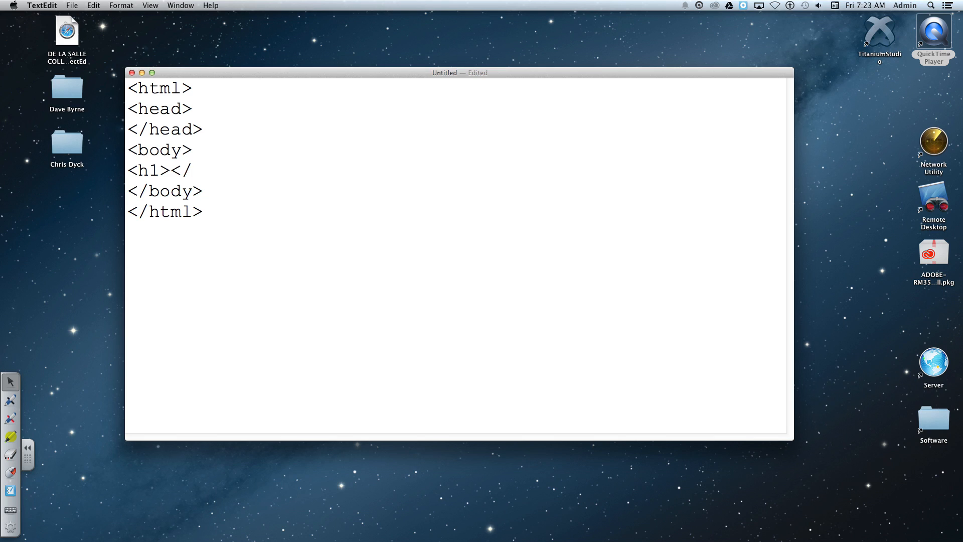
pyautogui.write('h1>')
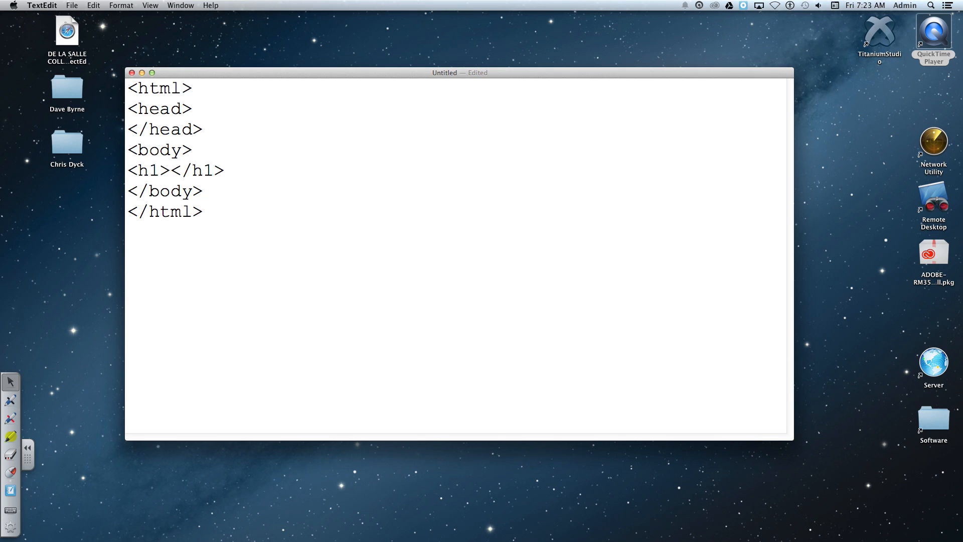
pyautogui.write('This is a h')
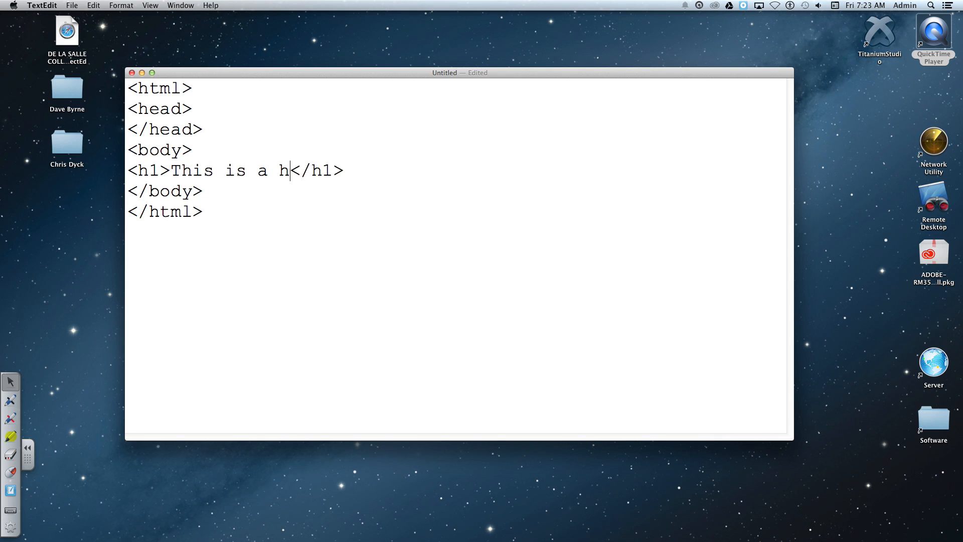
pyautogui.write('eading')
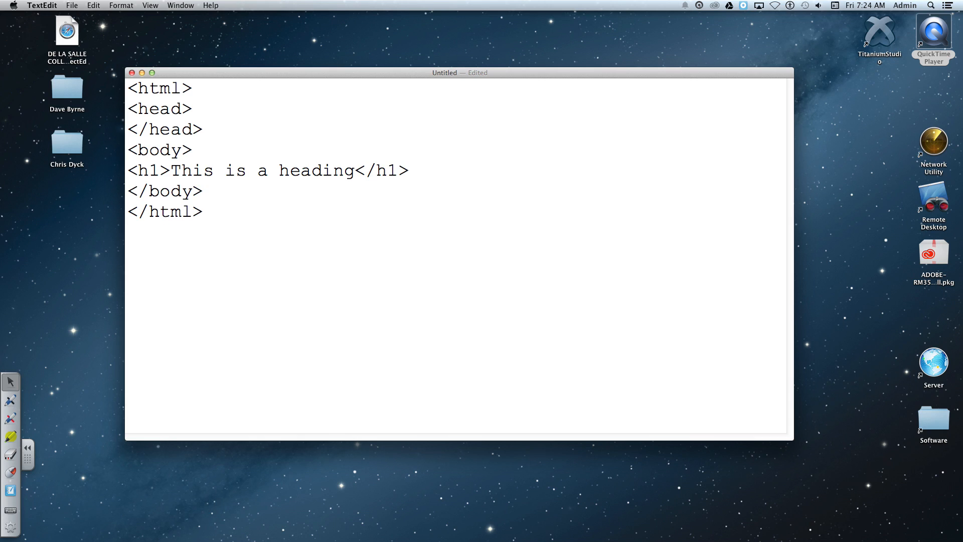
# Start a <p></p> paragraph below it reading "This is a paragrap"
pyautogui.click(355, 171)
pyautogui.write('<')
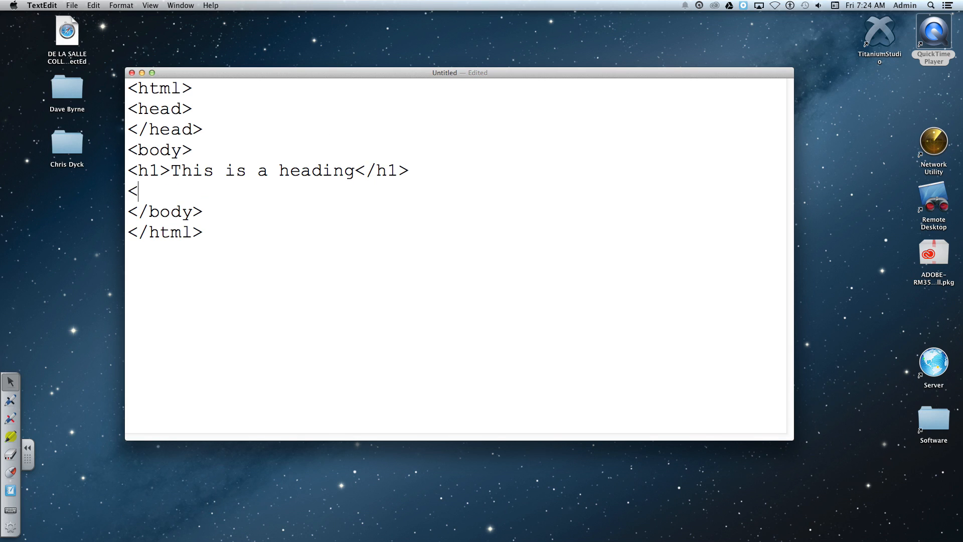
pyautogui.write('p><')
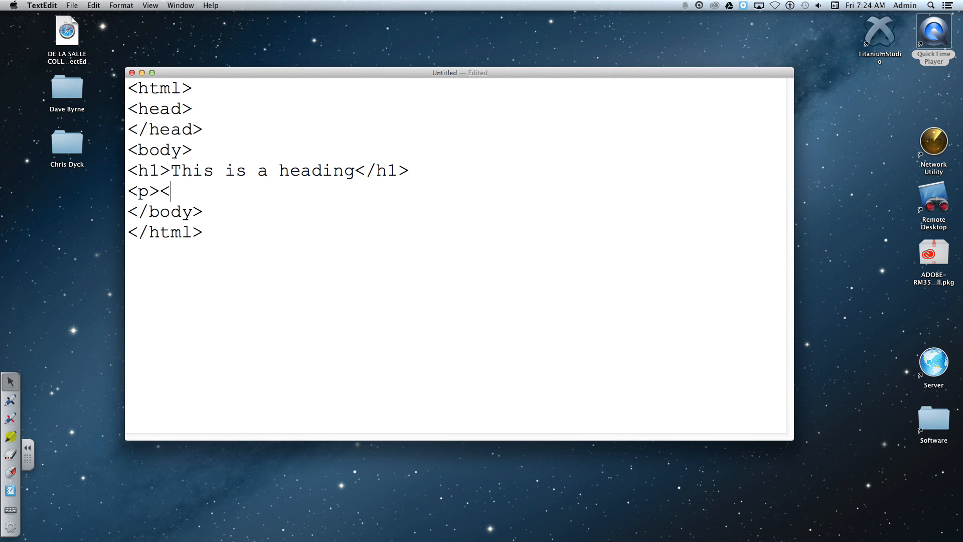
pyautogui.write('/p>')
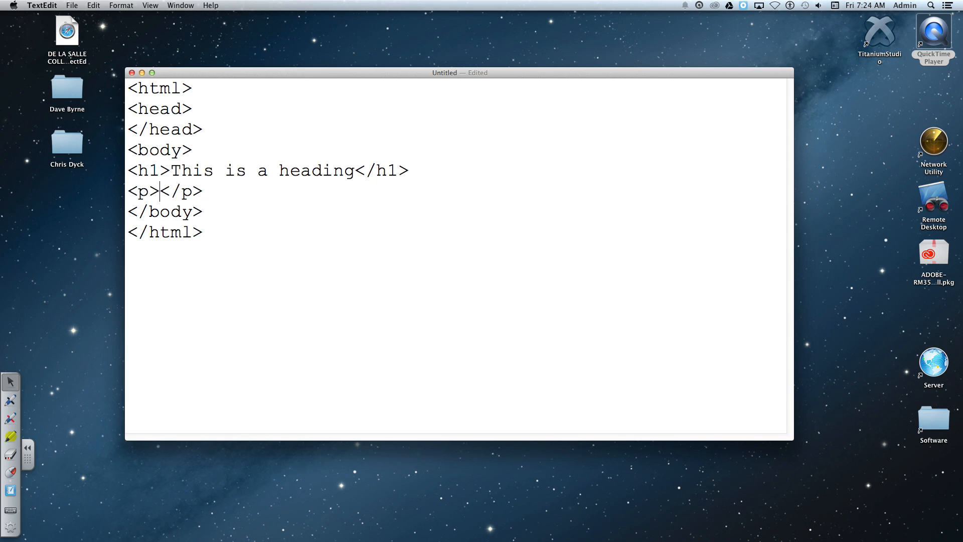
pyautogui.write('This i')
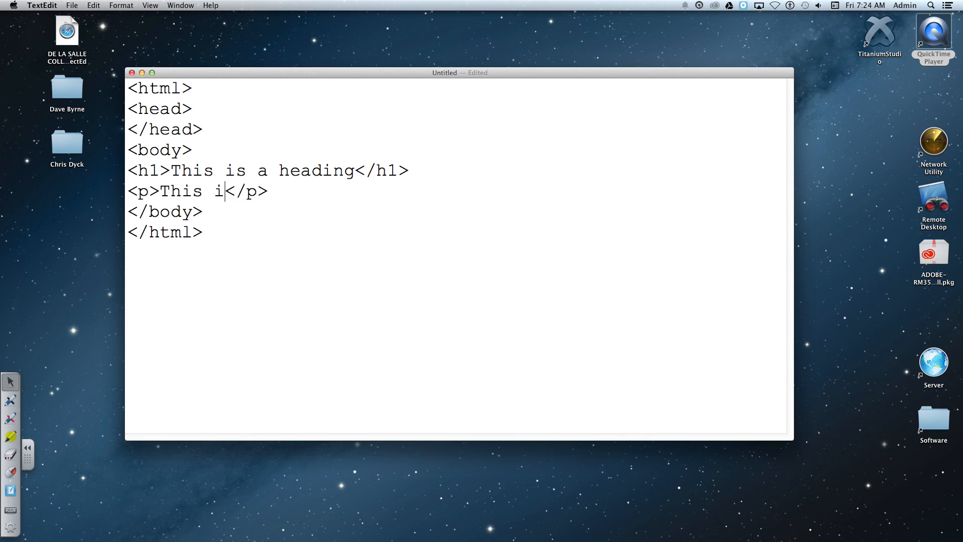
pyautogui.write('s a paragrap')
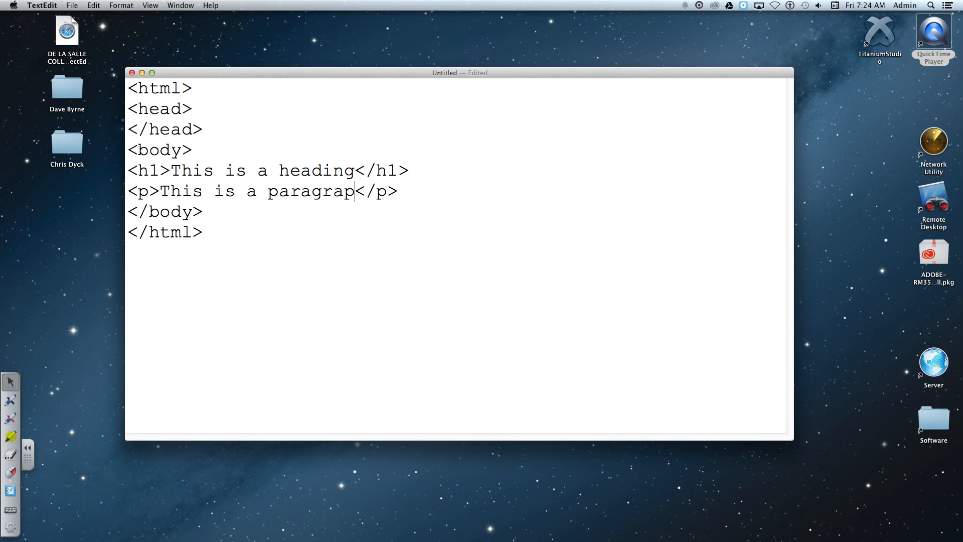
# Complete "This is a paragraph" and save the page to the Desktop as Tutorial01.html
pyautogui.write('h')
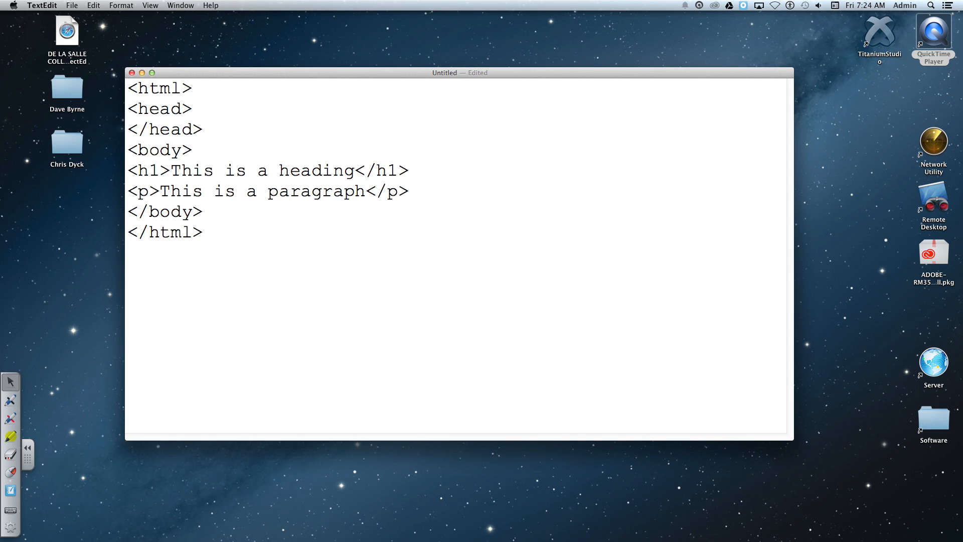
pyautogui.click(71, 5)
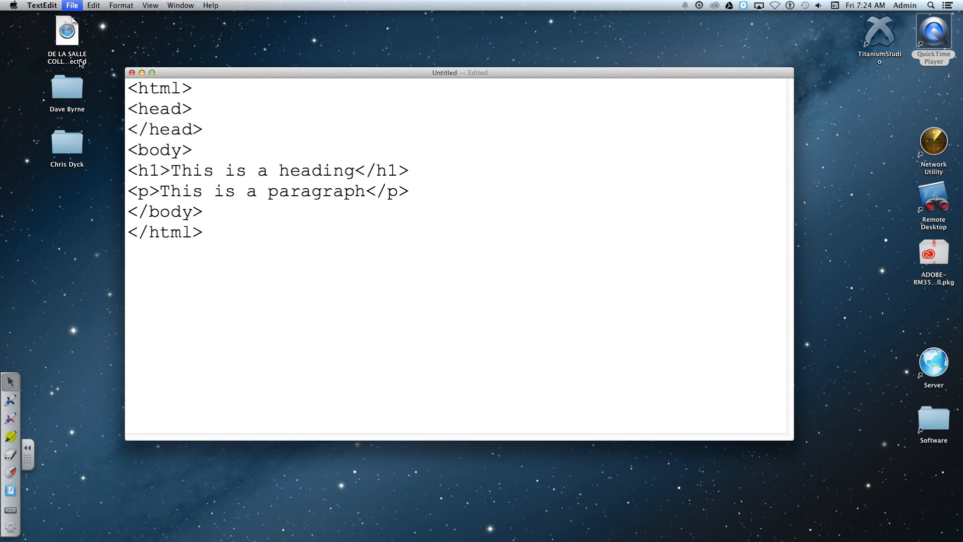
pyautogui.press('cmd+s')
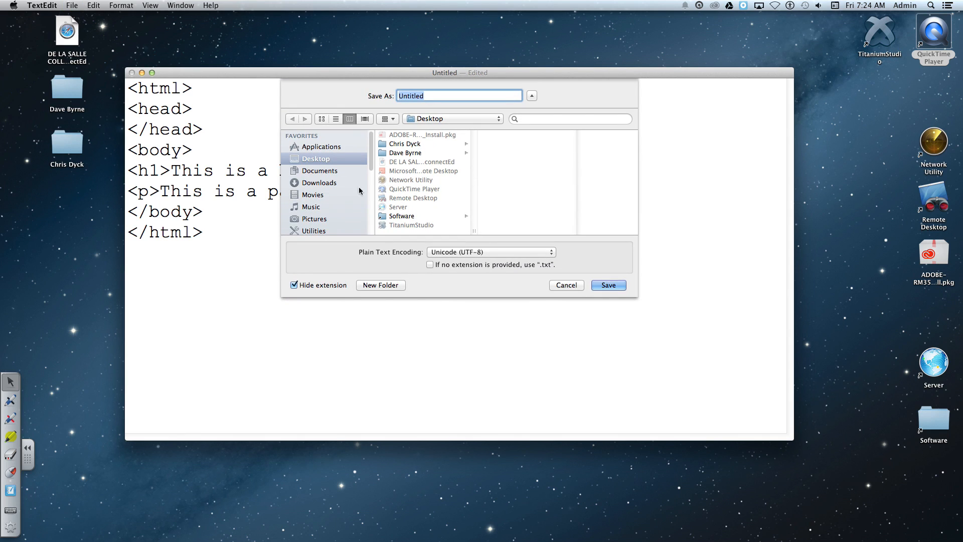
pyautogui.moveTo(435, 218)
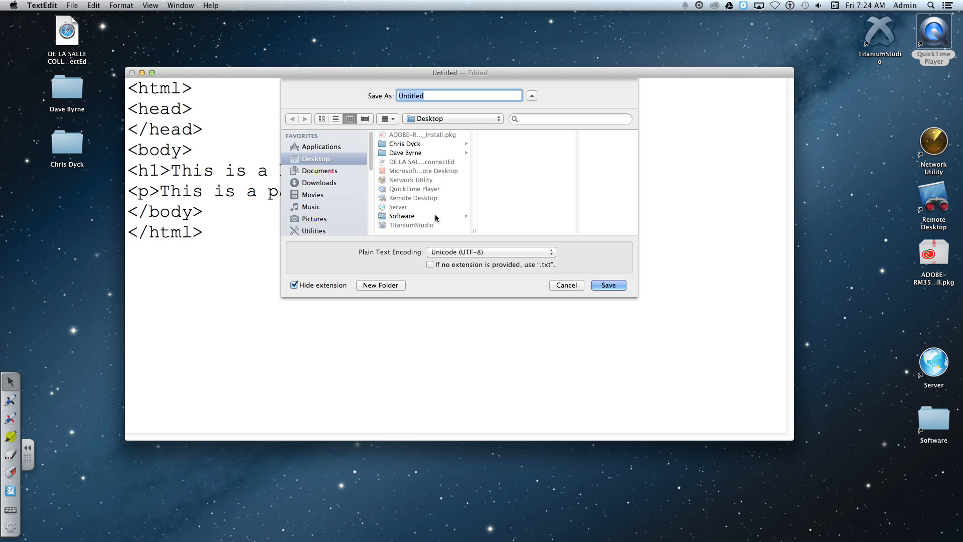
pyautogui.write('Tutorial01.htm')
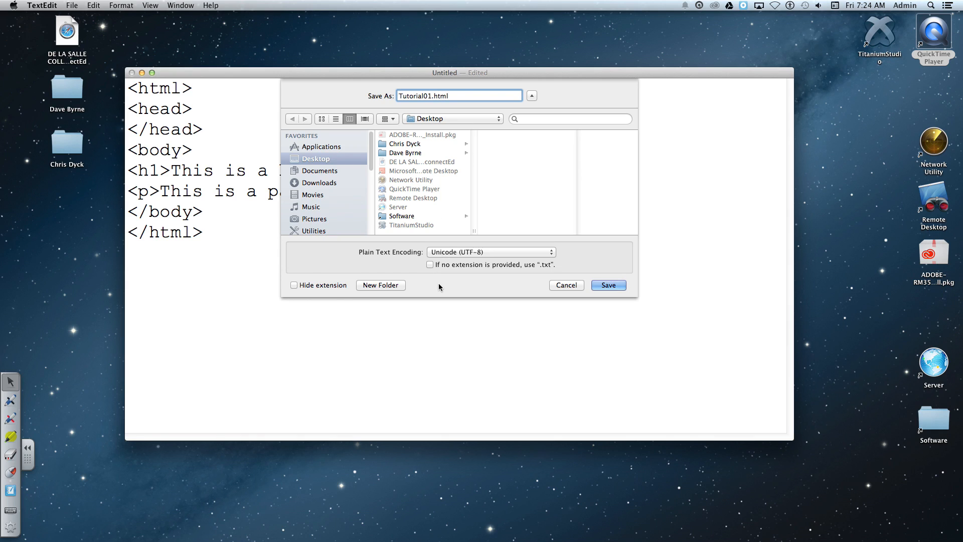
pyautogui.moveTo(508, 269)
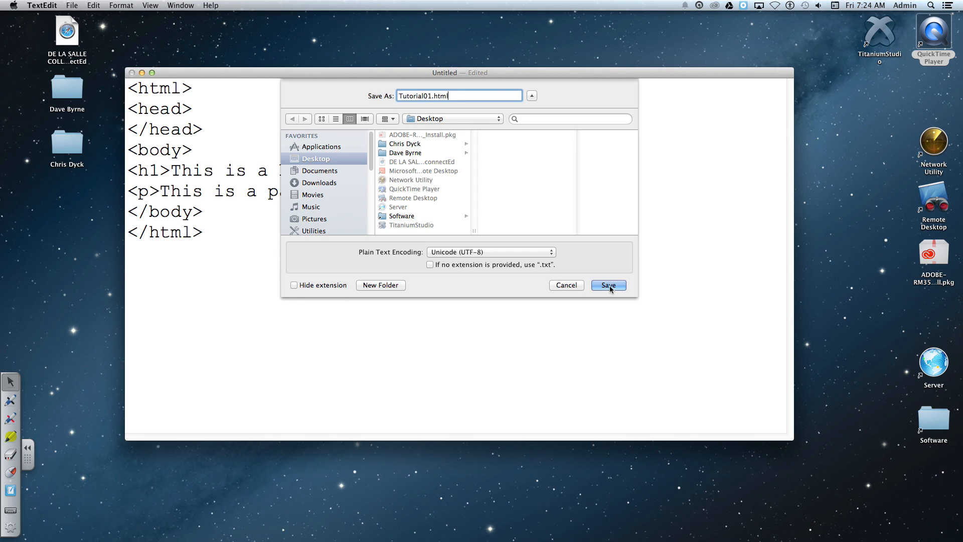
pyautogui.click(609, 286)
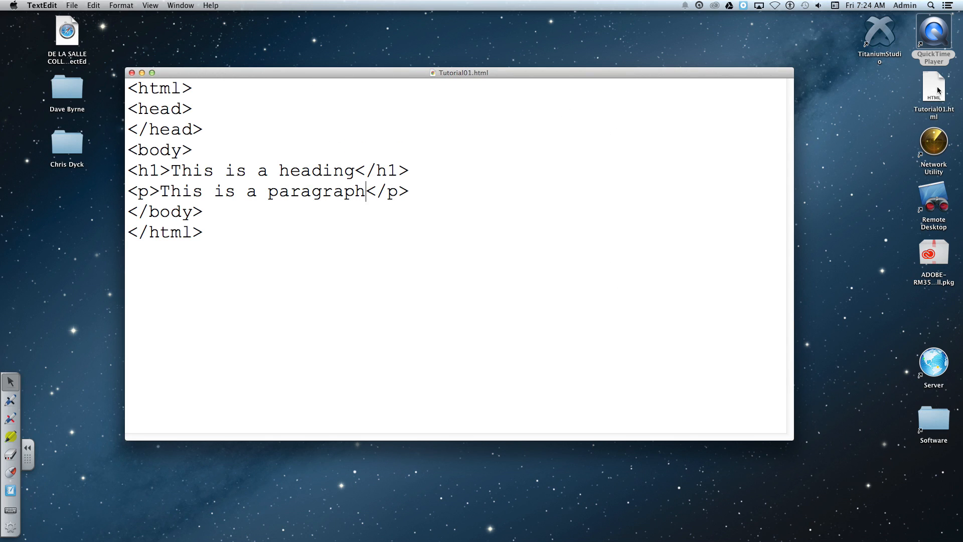
# Drag Tutorial01.html to the top of the desktop and open it in Chrome
pyautogui.moveTo(935, 90); pyautogui.dragTo(444, 35)
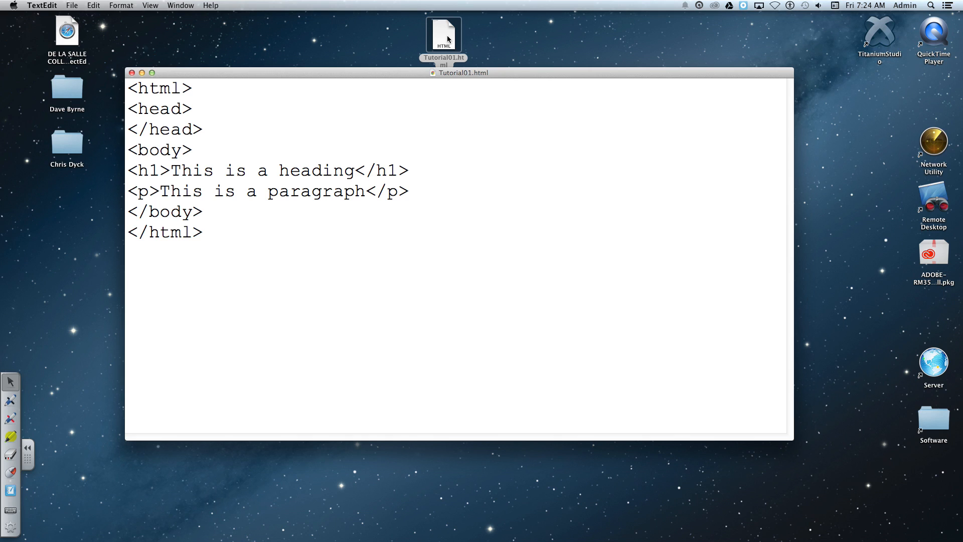
pyautogui.click(366, 191)
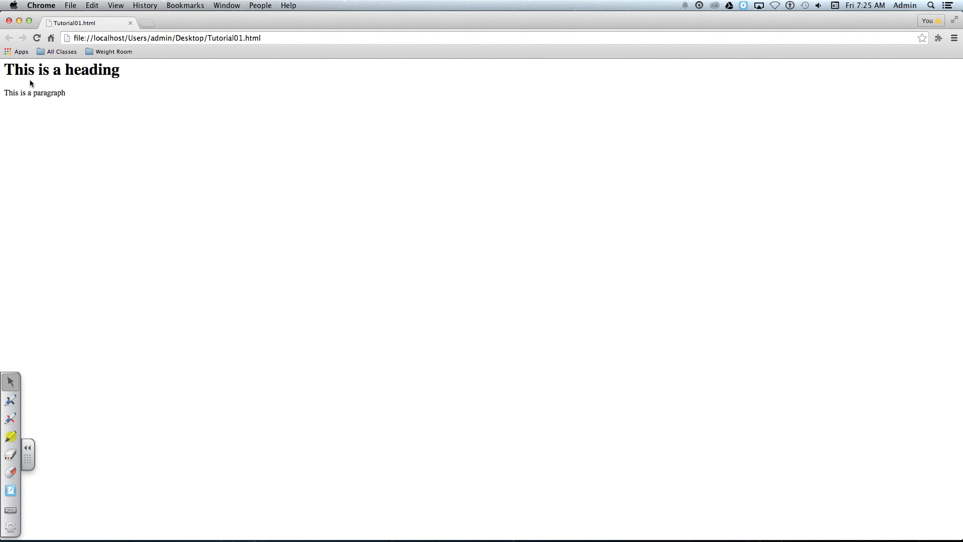
pyautogui.moveTo(70, 98)
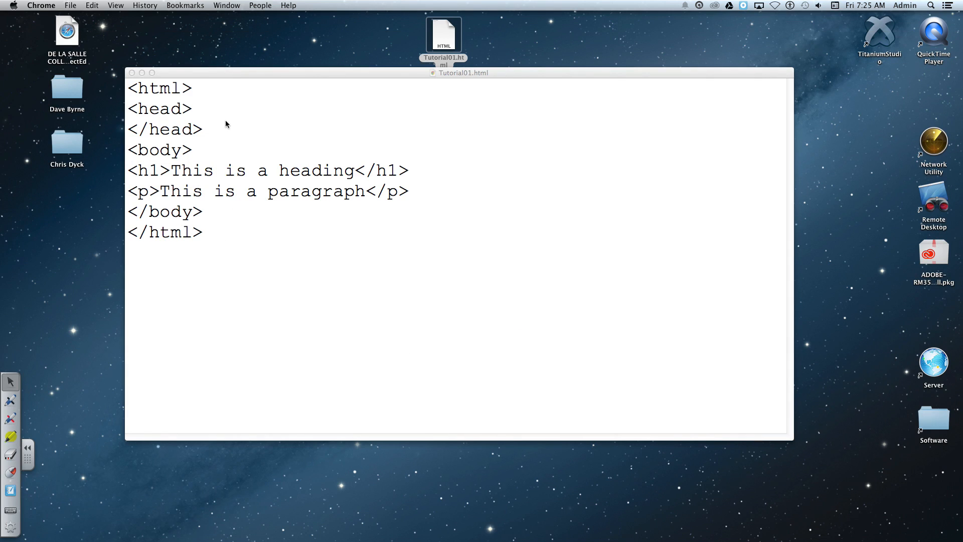
pyautogui.moveTo(343, 196)
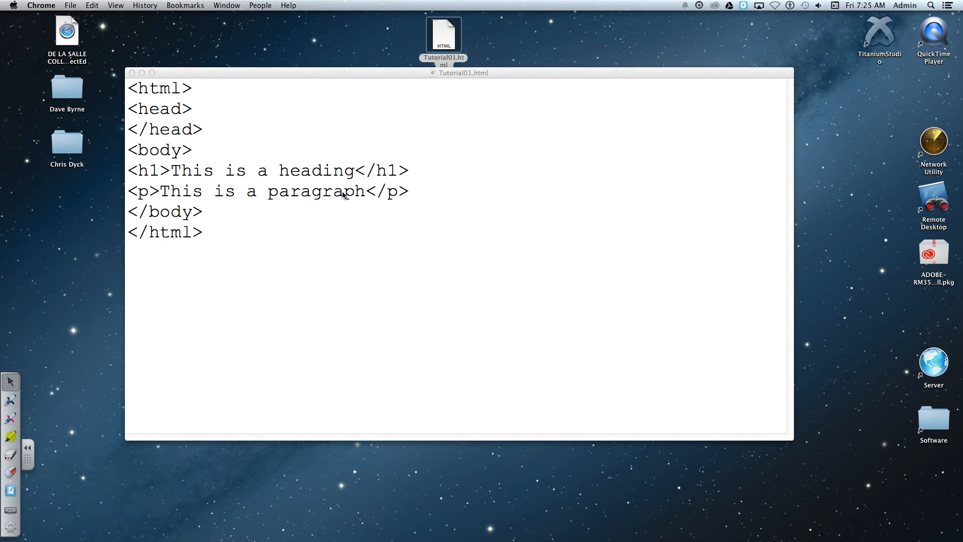
pyautogui.moveTo(201, 118)
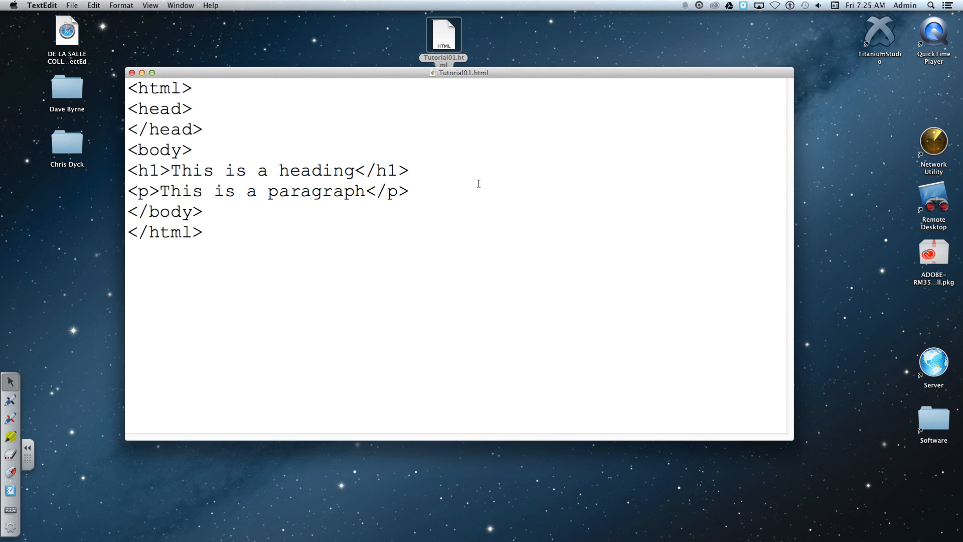
# Add <script type="text/javascript"> and </script> after the paragraph with an empty line between them
pyautogui.write('<sc')
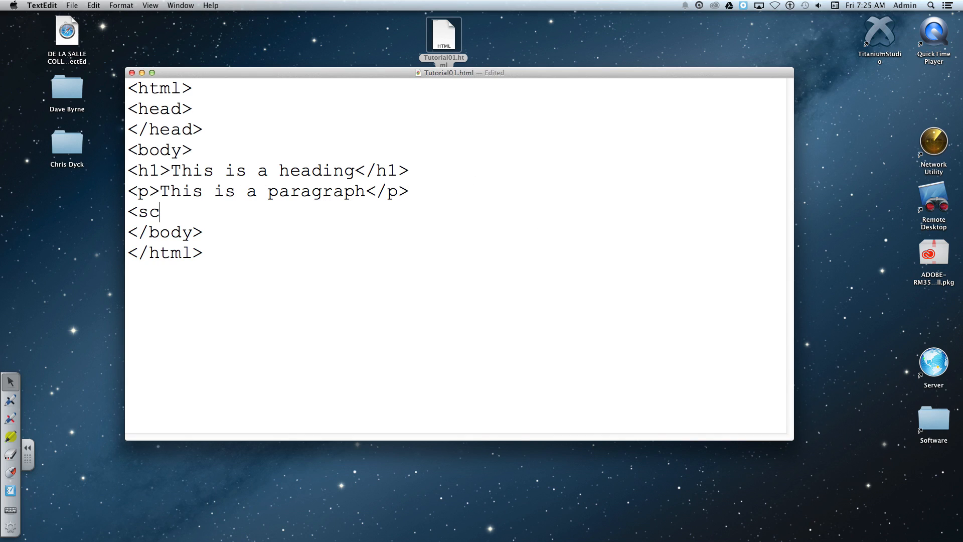
pyautogui.write('ript type')
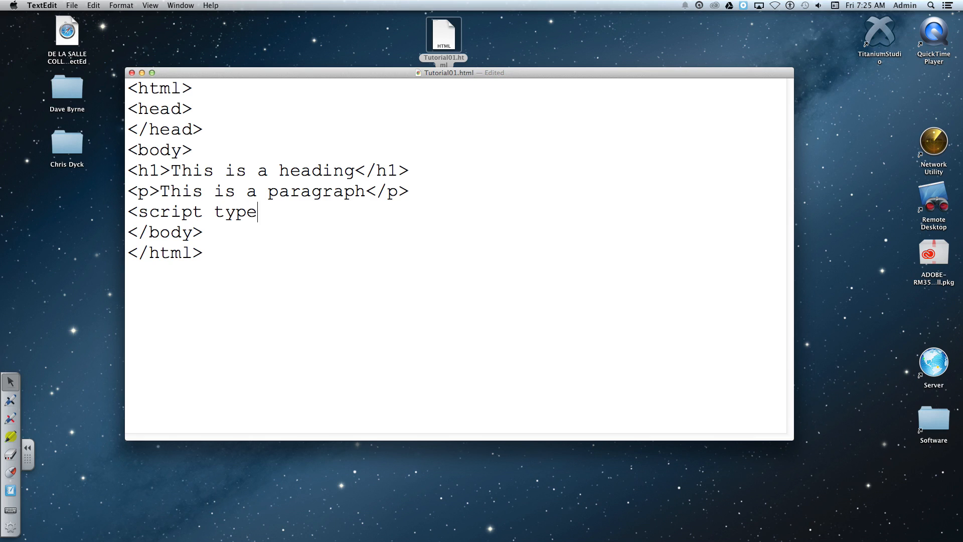
pyautogui.write('="t"')
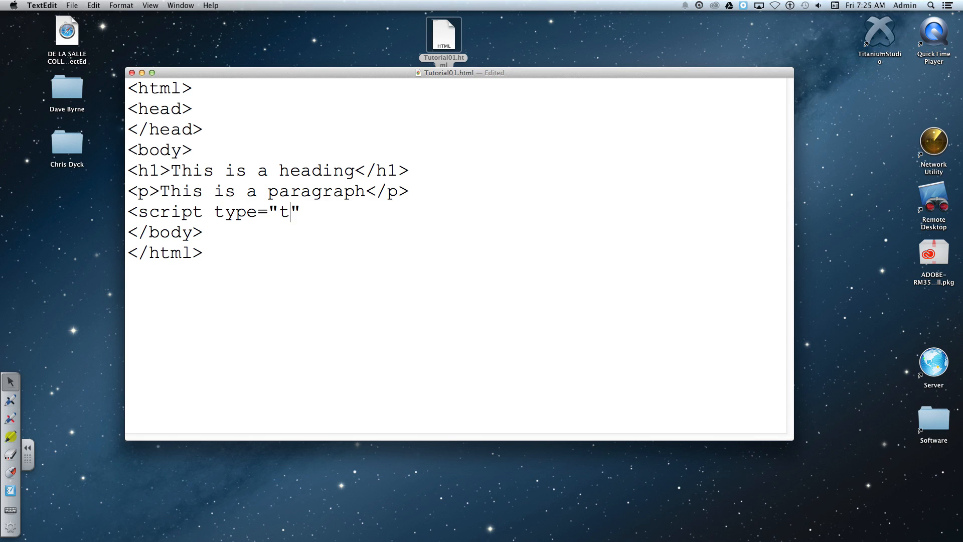
pyautogui.write('ext/')
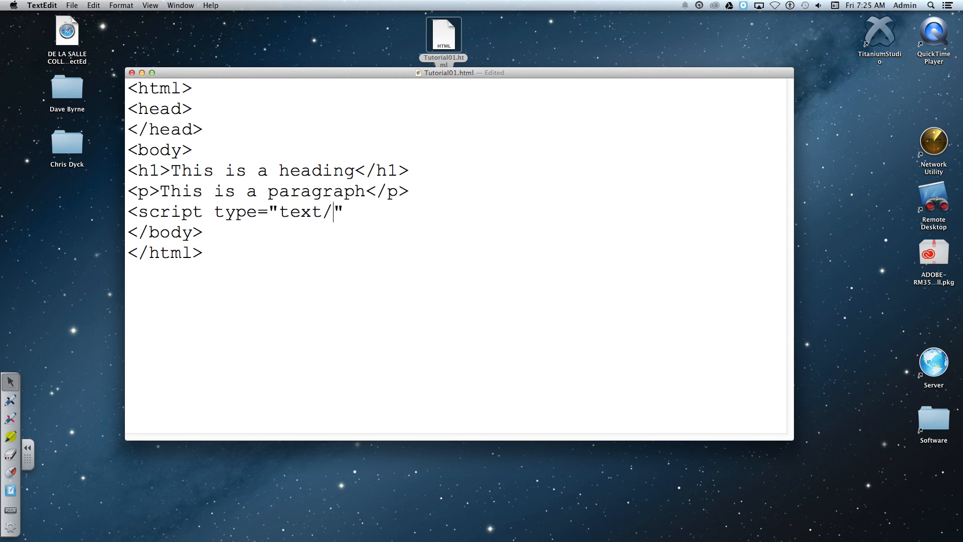
pyautogui.write('javas')
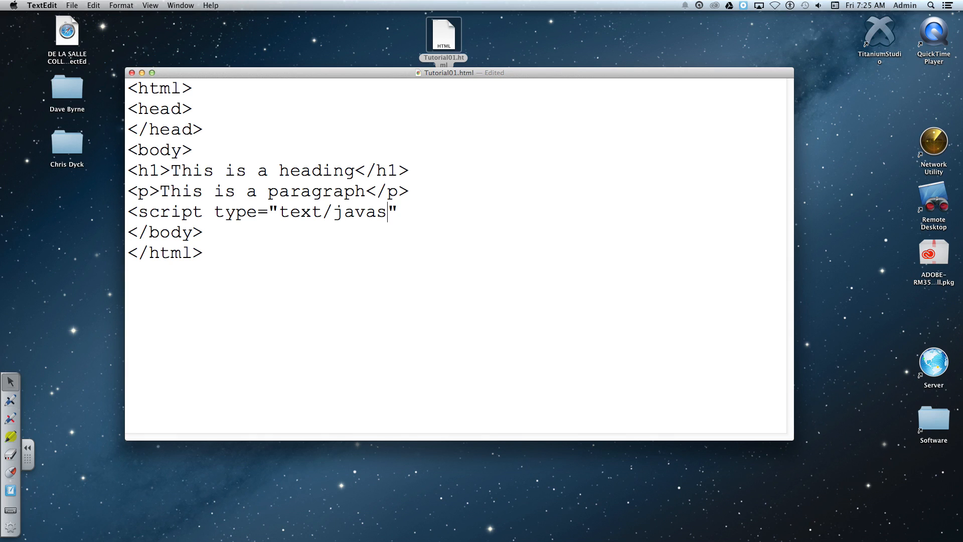
pyautogui.write('cript')
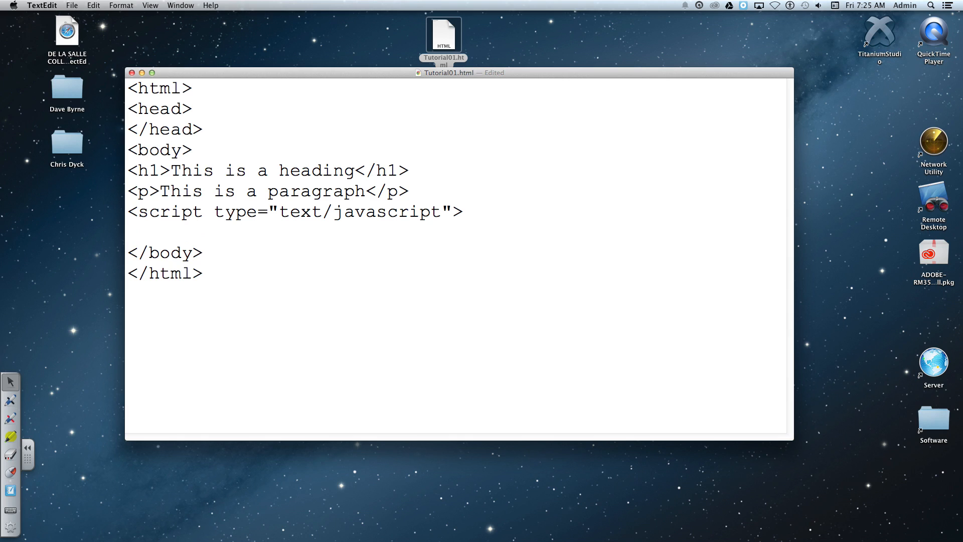
pyautogui.write('</script')
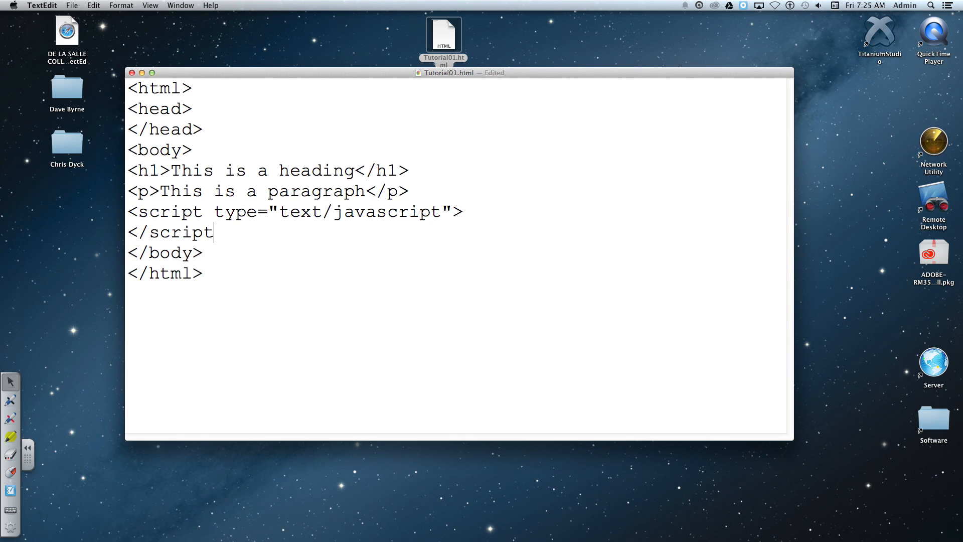
pyautogui.write('>')
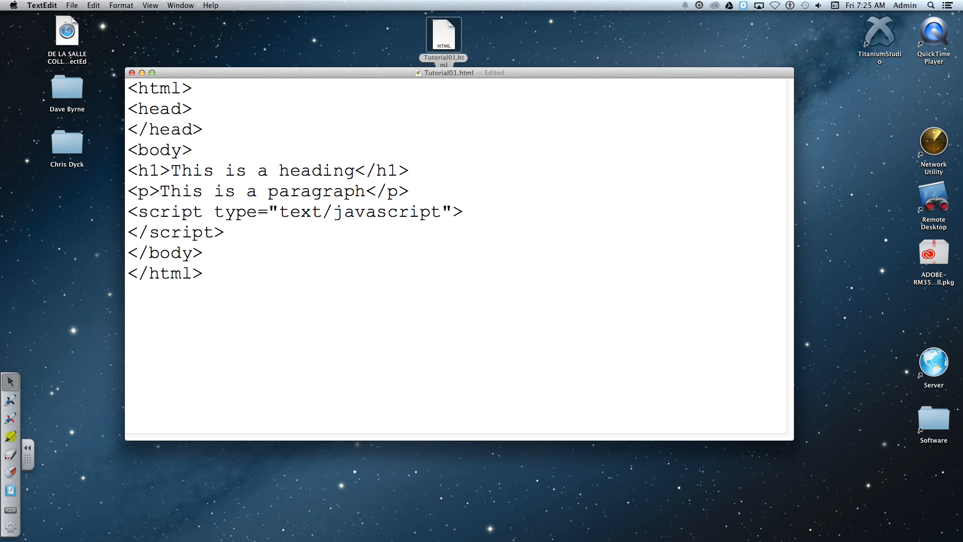
pyautogui.click(226, 232)
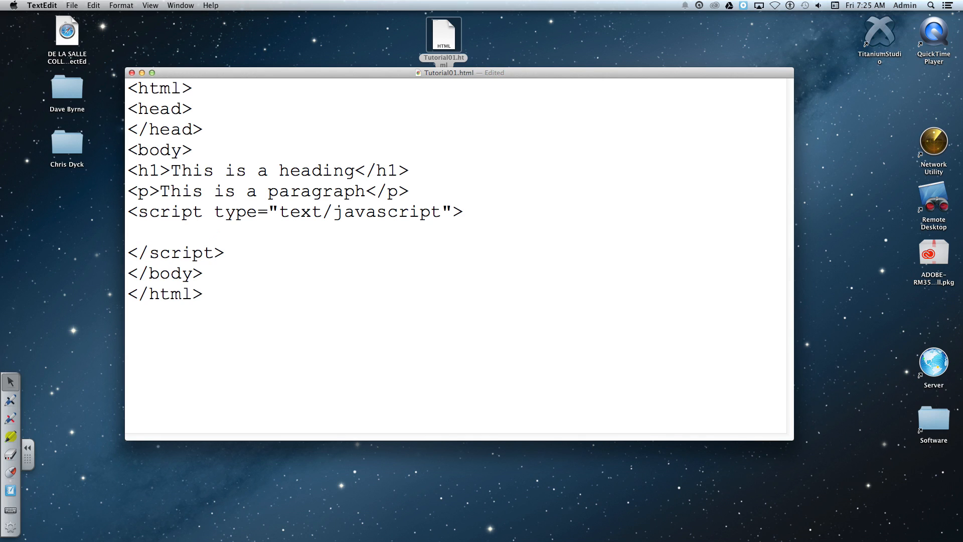
pyautogui.click(130, 232)
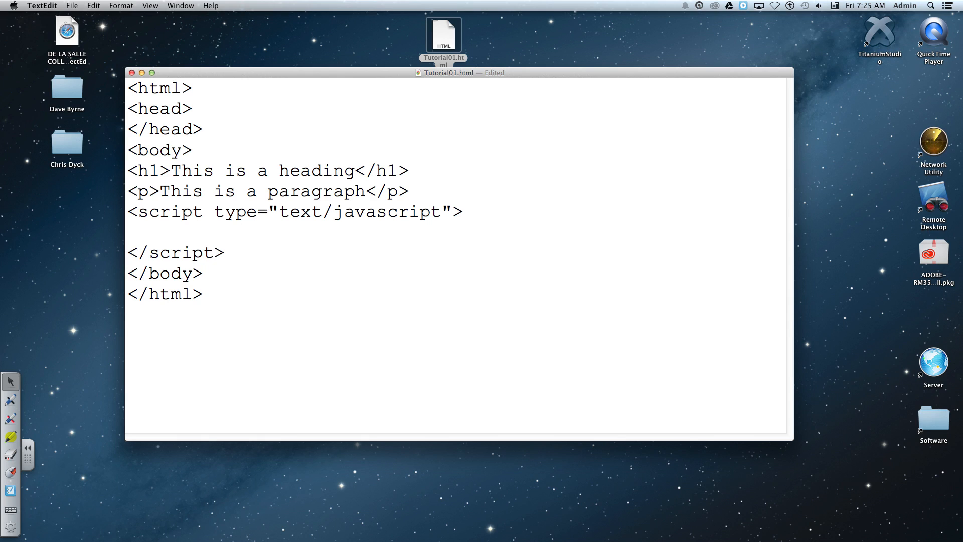
# Write alert("Hi there"); on the empty line inside the script block
pyautogui.write('alert(')
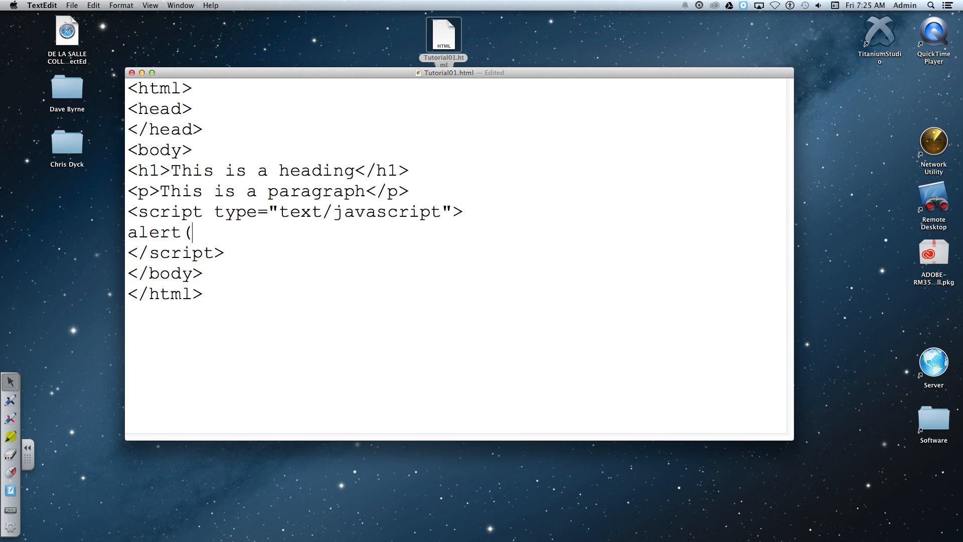
pyautogui.write('"");')
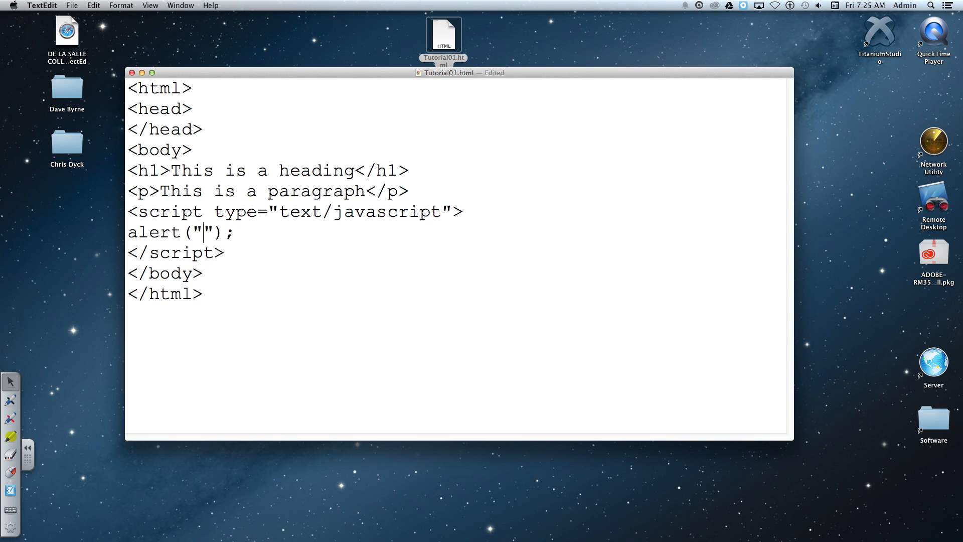
pyautogui.write('Hi there')
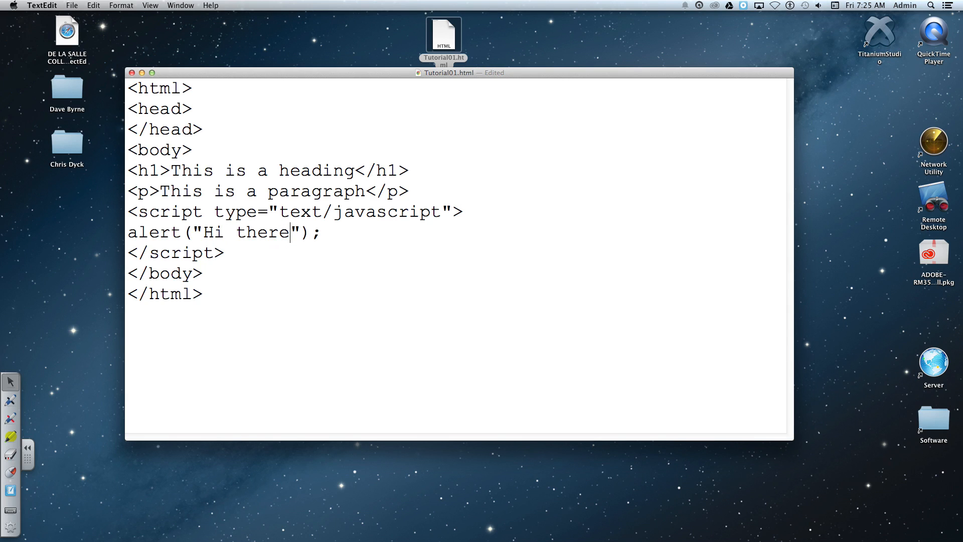
pyautogui.moveTo(469, 102)
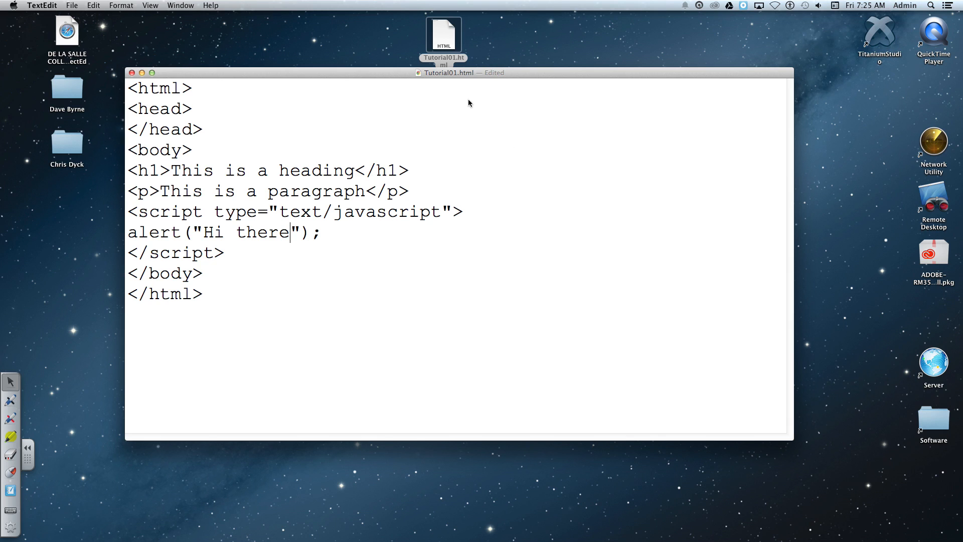
pyautogui.click(71, 5)
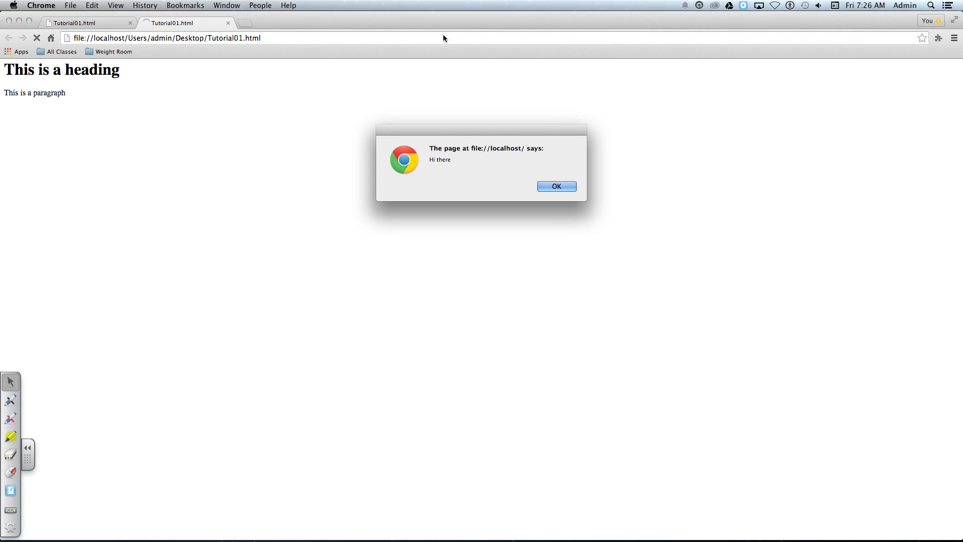
pyautogui.moveTo(44, 97)
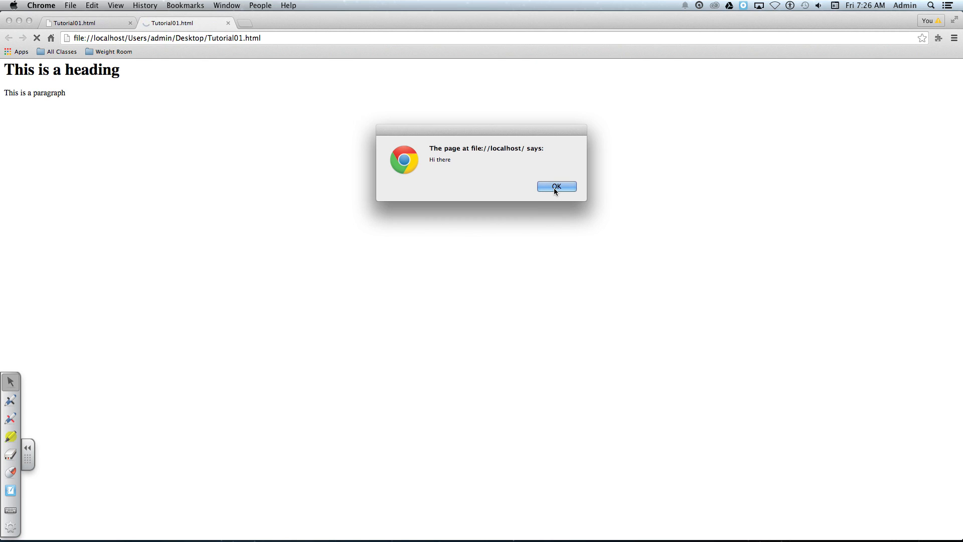
# Dismiss the "Hi there" alert with OK and close the duplicate page tab
pyautogui.click(555, 187)
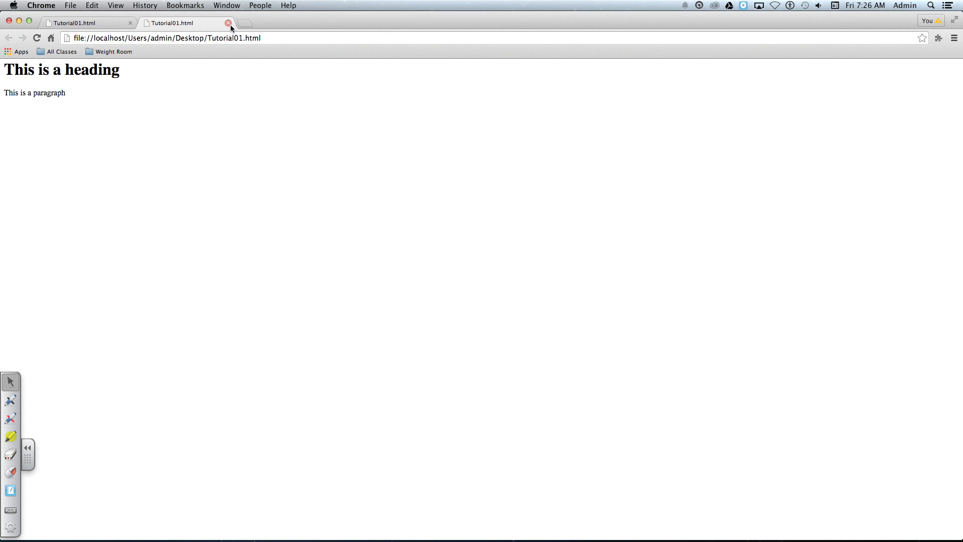
pyautogui.click(228, 23)
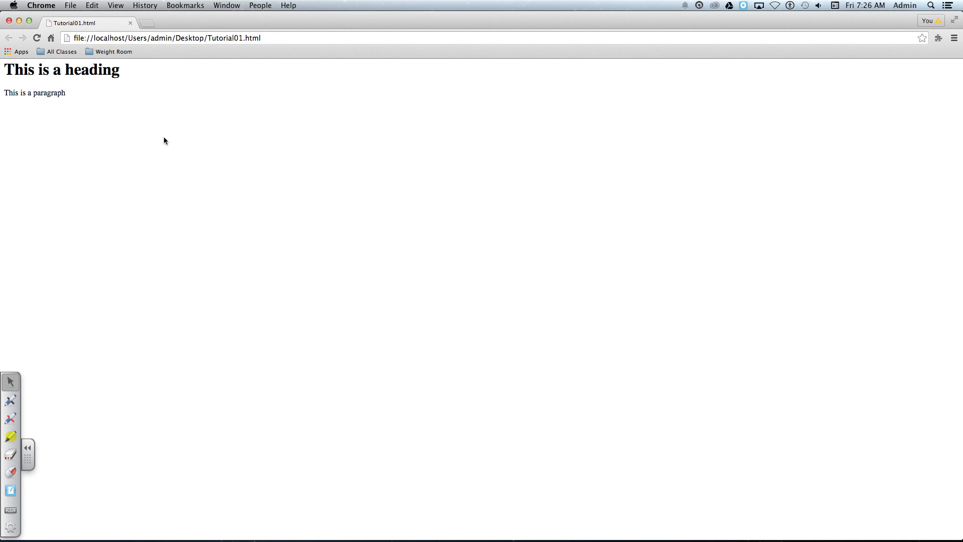
pyautogui.moveTo(111, 126)
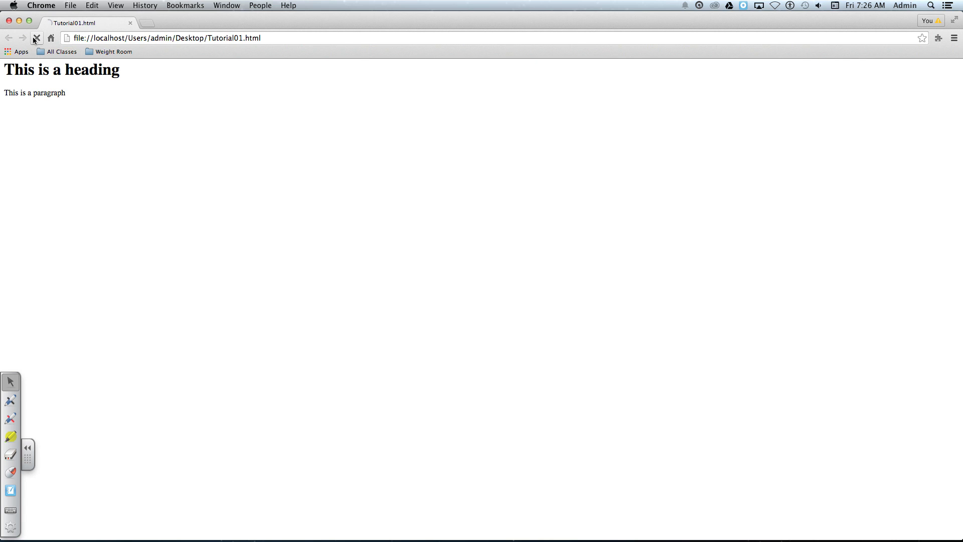
pyautogui.click(36, 37)
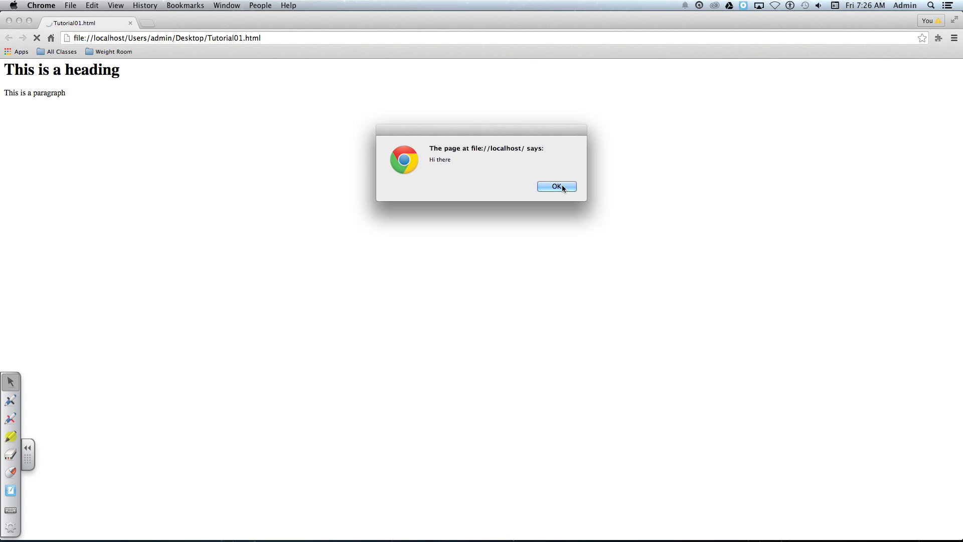
pyautogui.click(556, 186)
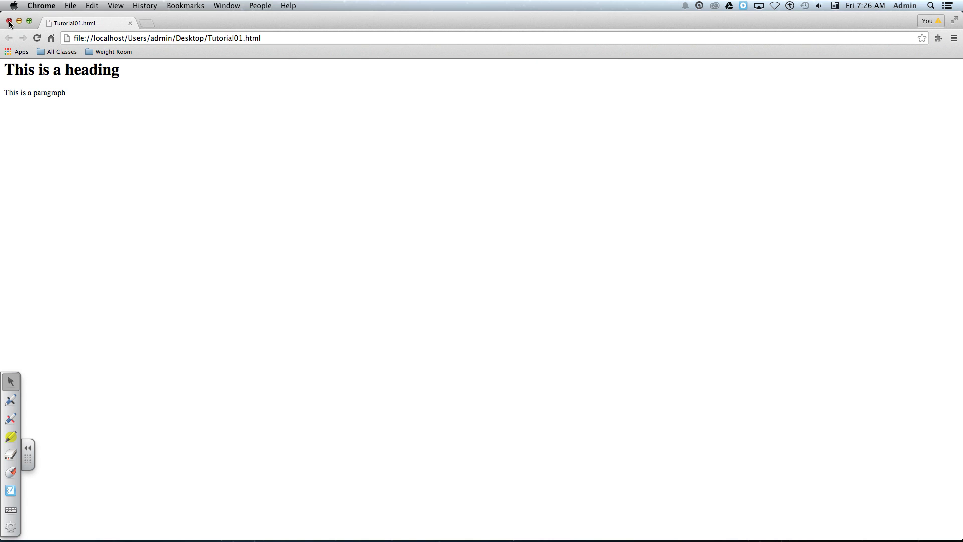
pyautogui.moveTo(20, 24)
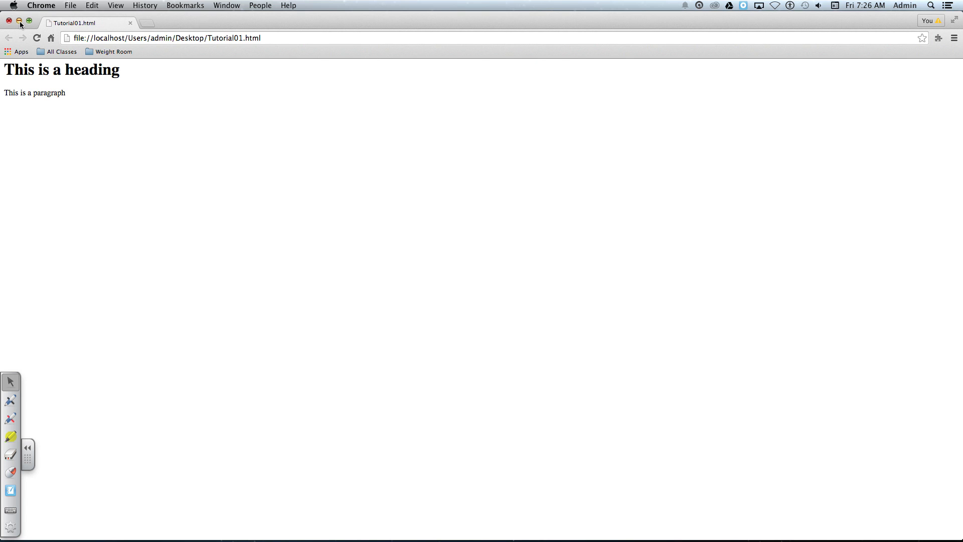